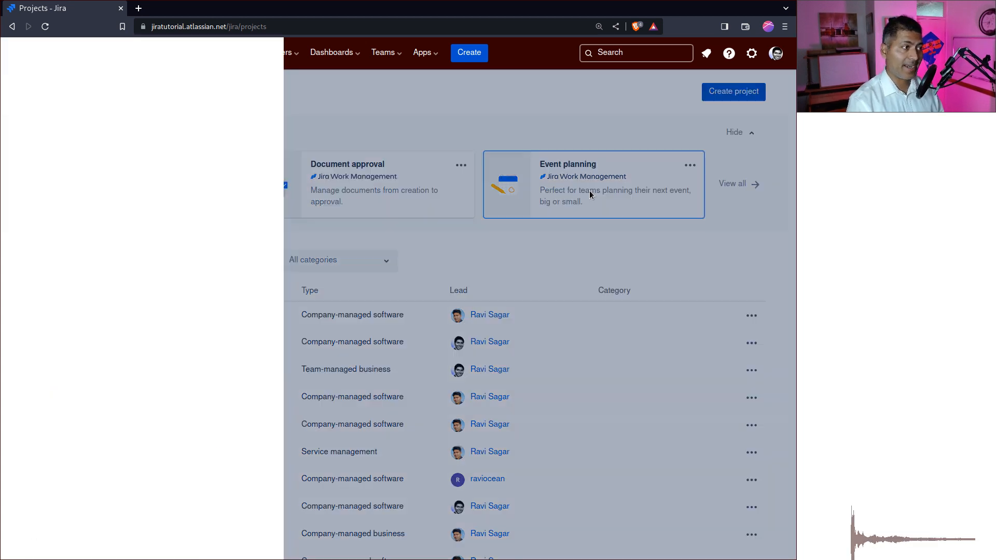
Pick the Event planning template and name the project New Event Planning Project.
{"action": "left_click", "coordinate": [593, 184]}
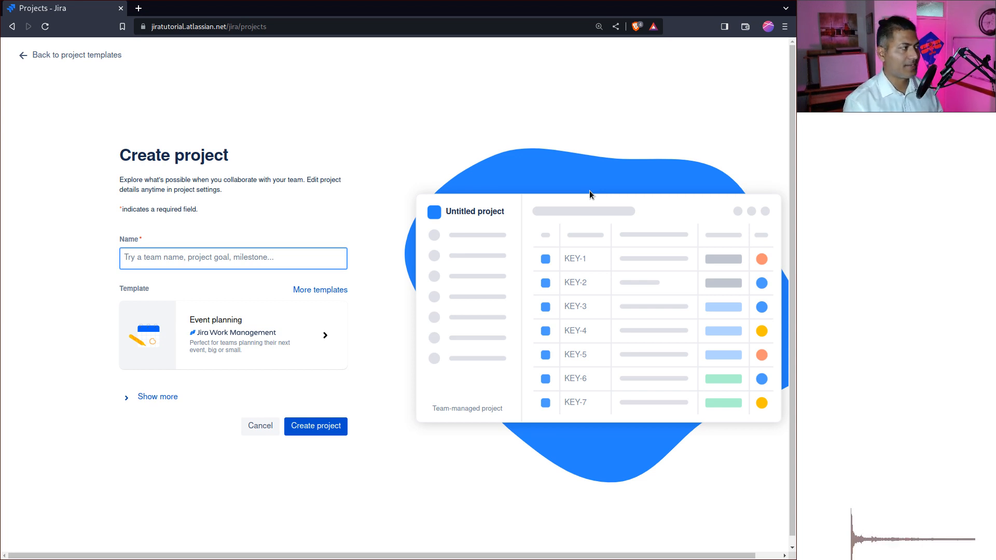
{"action": "type", "text": "Event Planning P"}
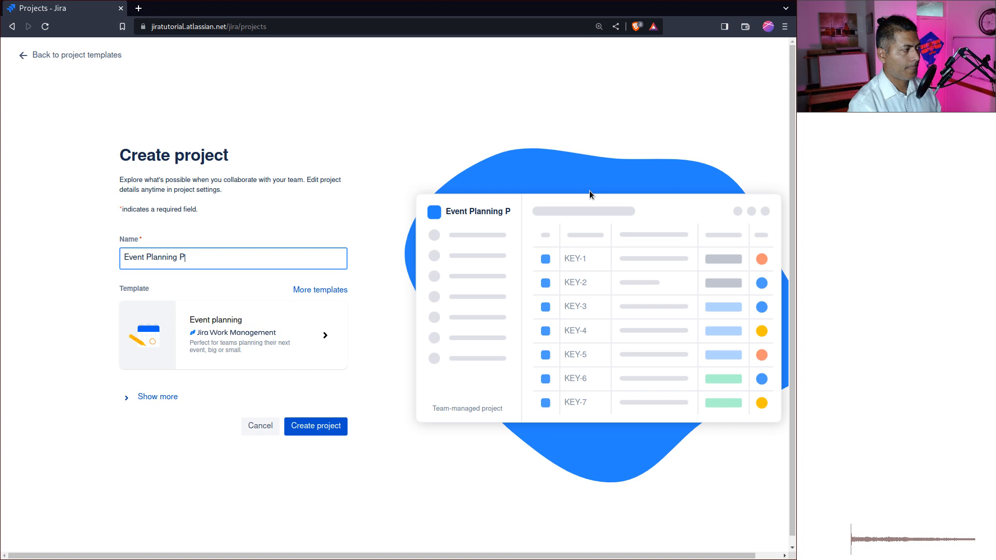
{"action": "type", "text": "roject"}
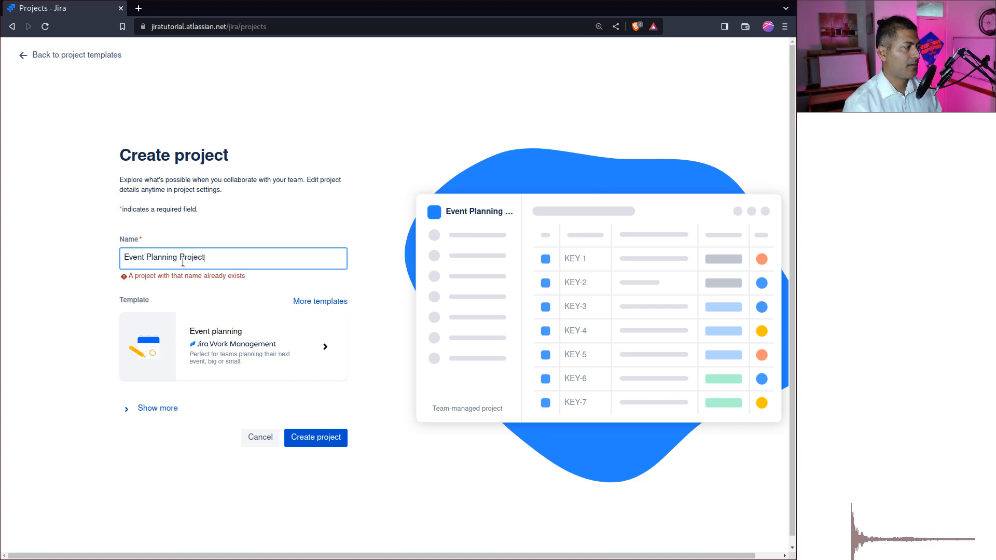
{"action": "type", "text": "\" \""}
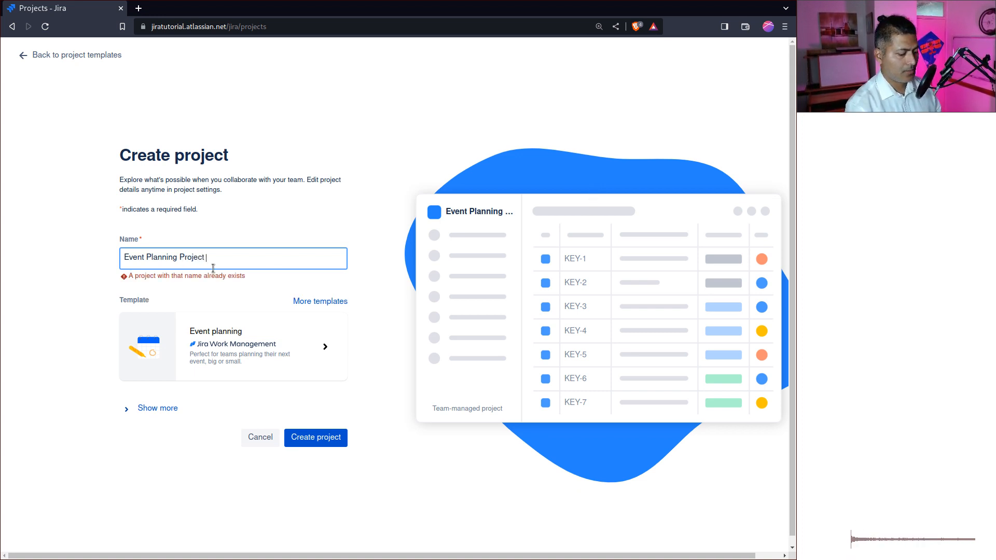
{"action": "type", "text": "New"}
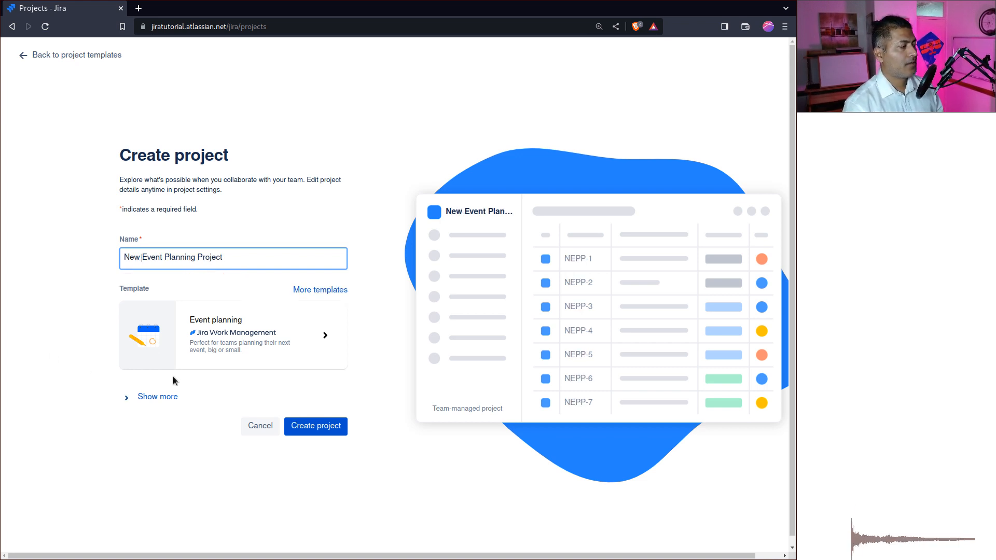
Reveal more options and set the project type to Company-managed with key NEPP.
{"action": "left_click", "coordinate": [157, 396]}
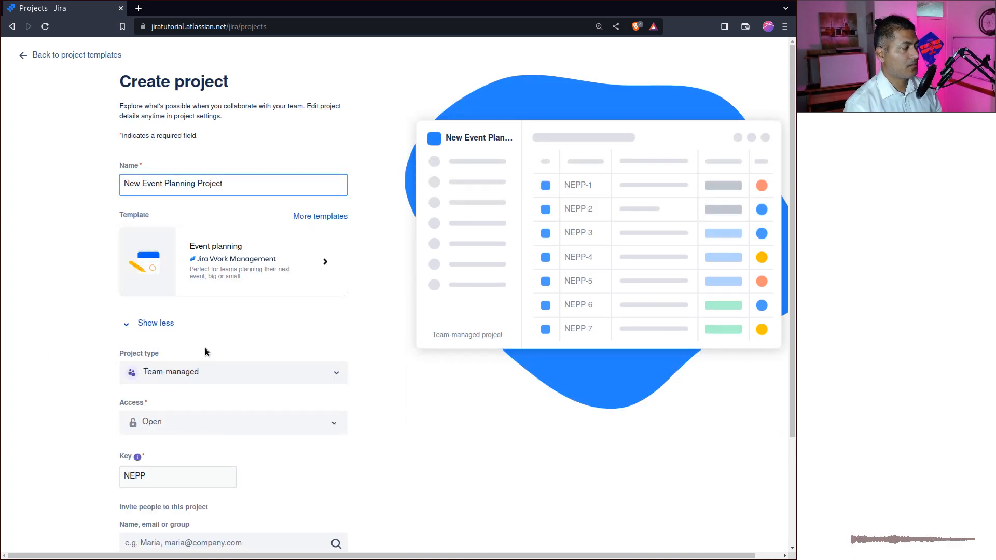
{"action": "left_click", "coordinate": [232, 372]}
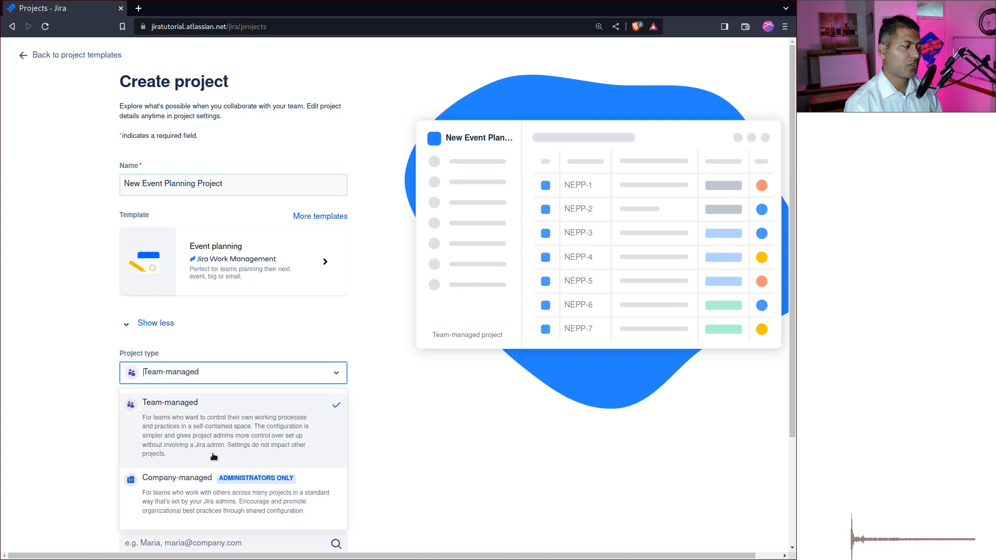
{"action": "left_click", "coordinate": [178, 478]}
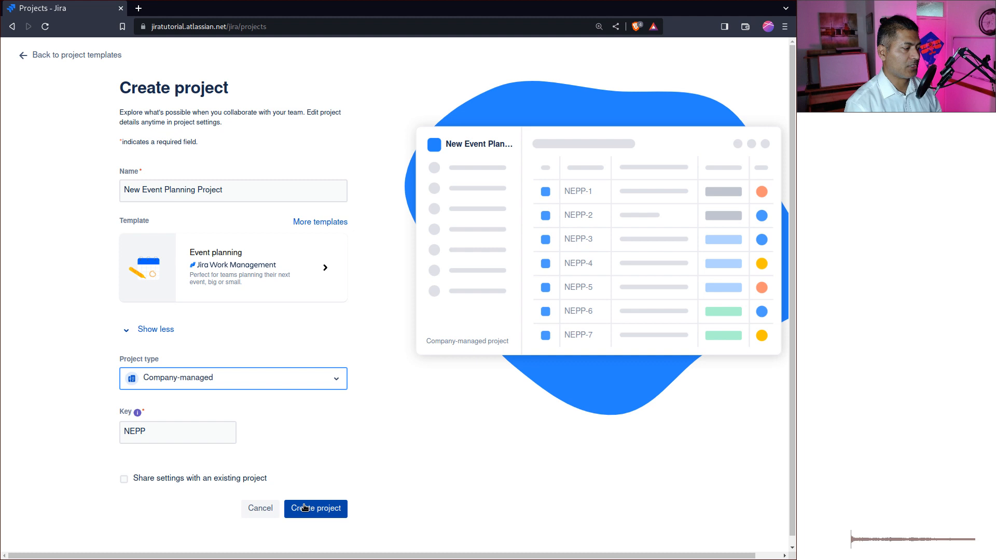
Create the project and start a new item in the board's Ideating column.
{"action": "left_click", "coordinate": [315, 509]}
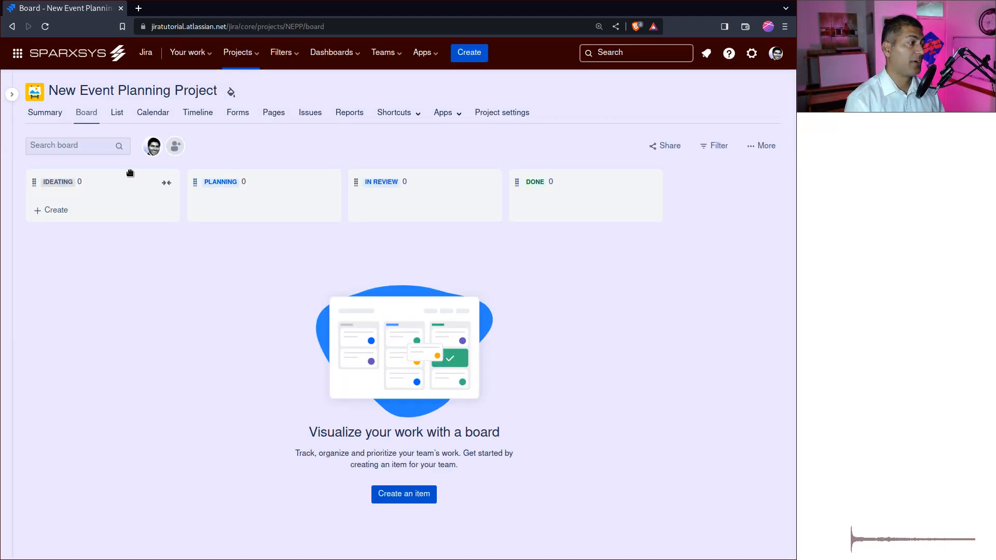
{"action": "mouse_move", "coordinate": [12, 94]}
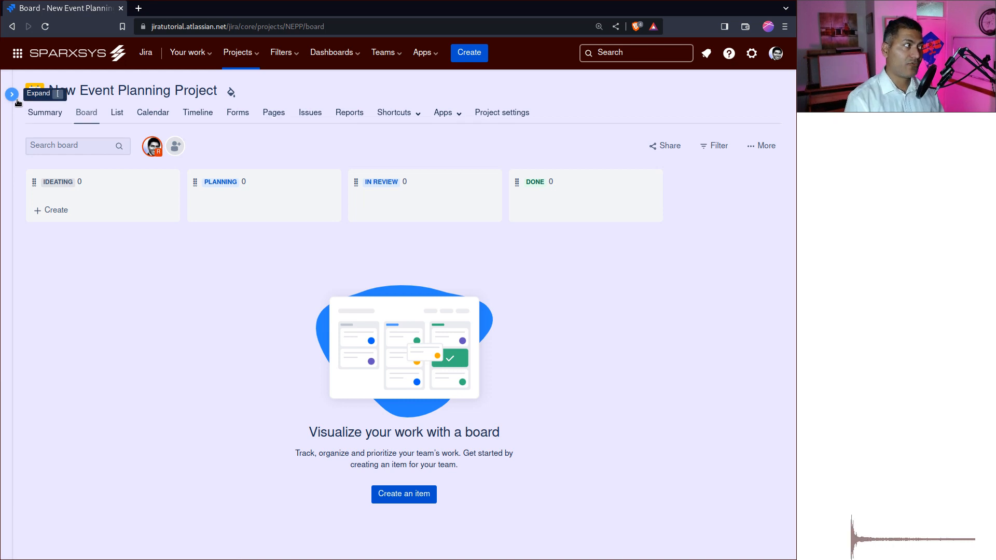
{"action": "left_click", "coordinate": [11, 94]}
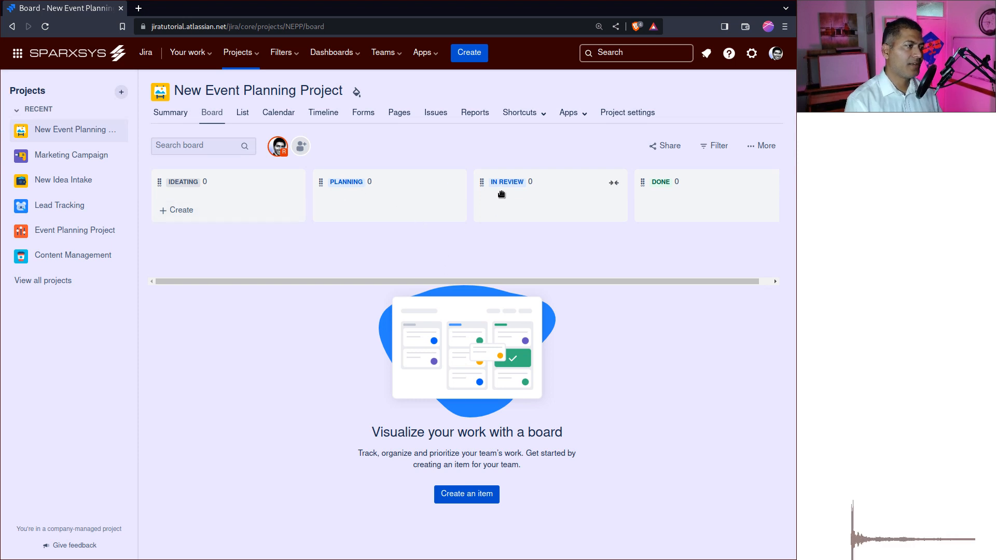
{"action": "mouse_move", "coordinate": [626, 187]}
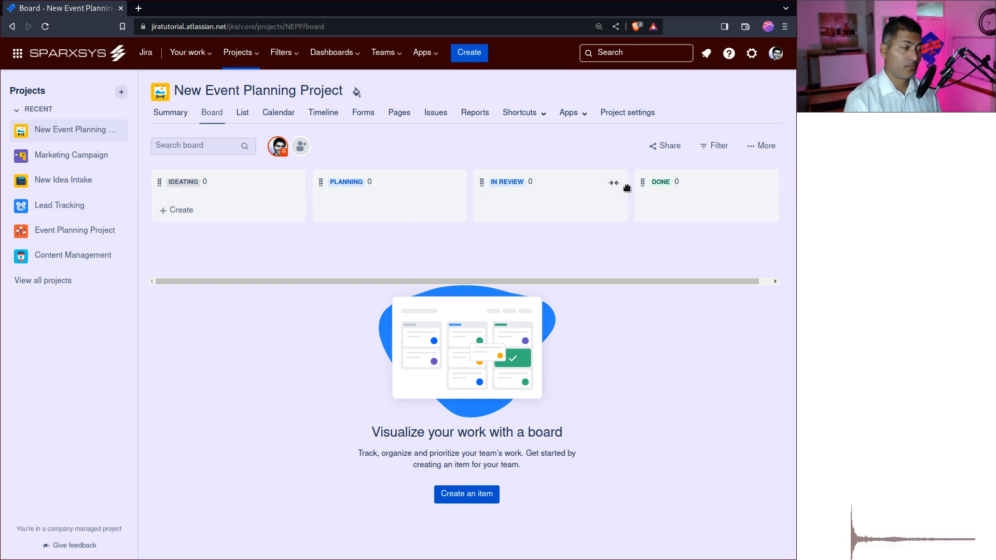
{"action": "left_click", "coordinate": [180, 210]}
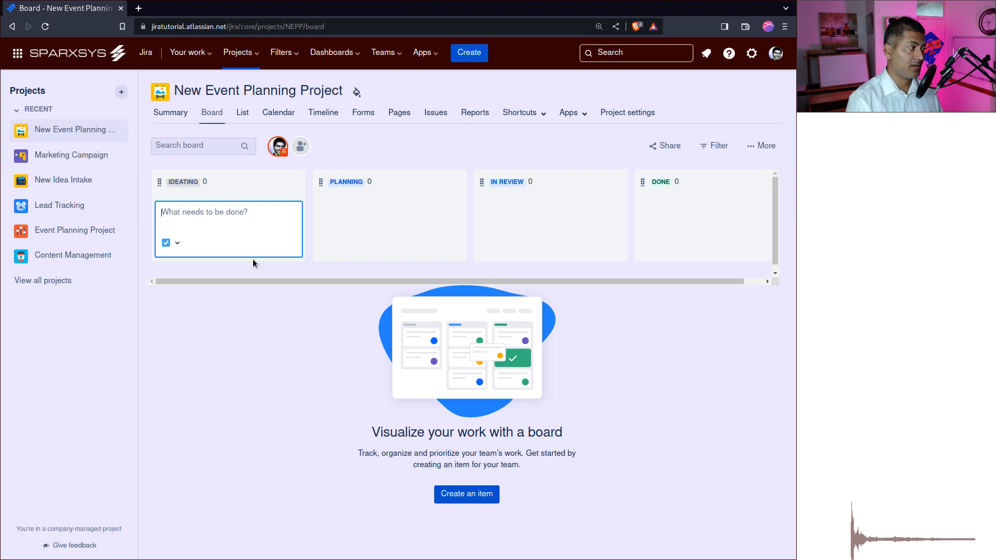
Add 'New Jira webinar on 15th September' as NEPP-1 and dismiss a second unfinished item.
{"action": "type", "text": "New Jira webinar on 15th S"}
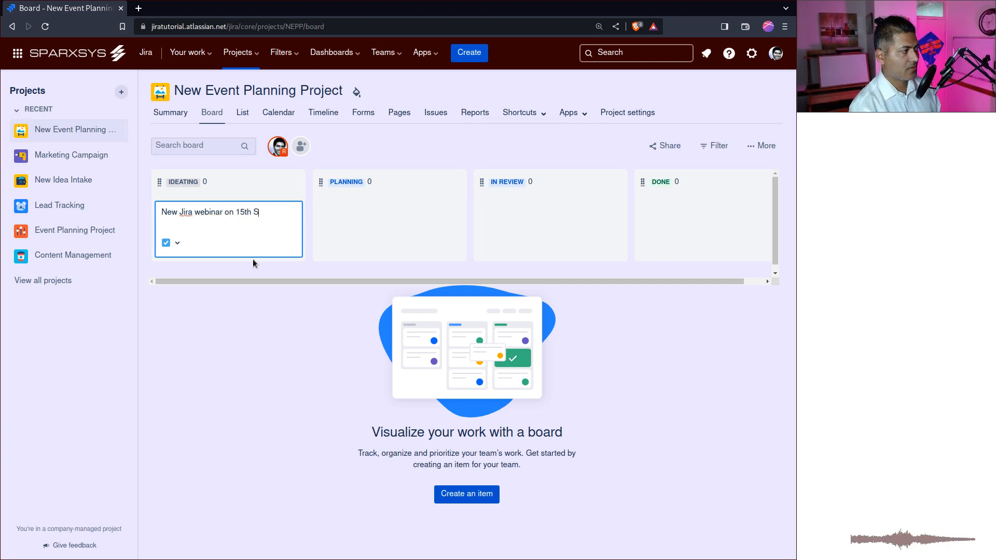
{"action": "key", "text": "Enter"}
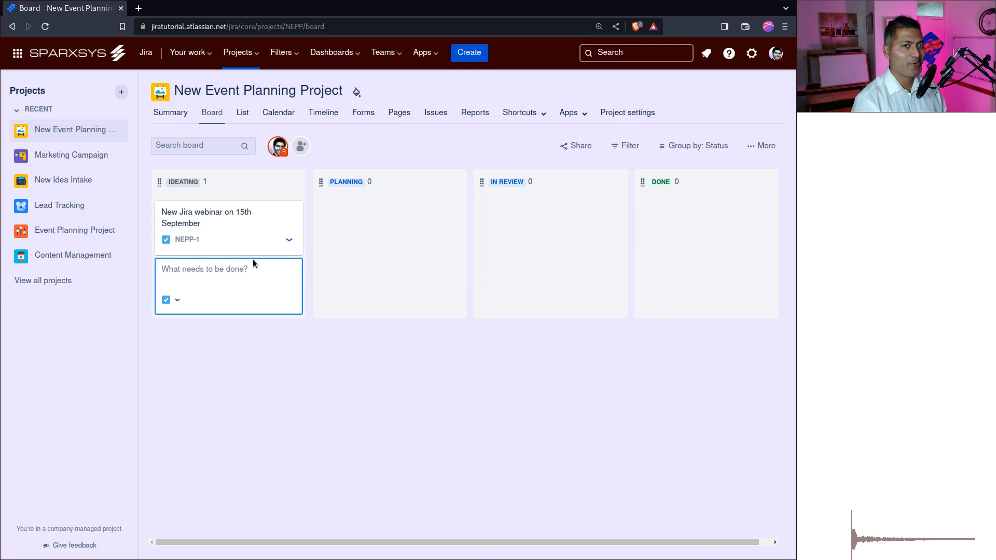
{"action": "mouse_move", "coordinate": [380, 212]}
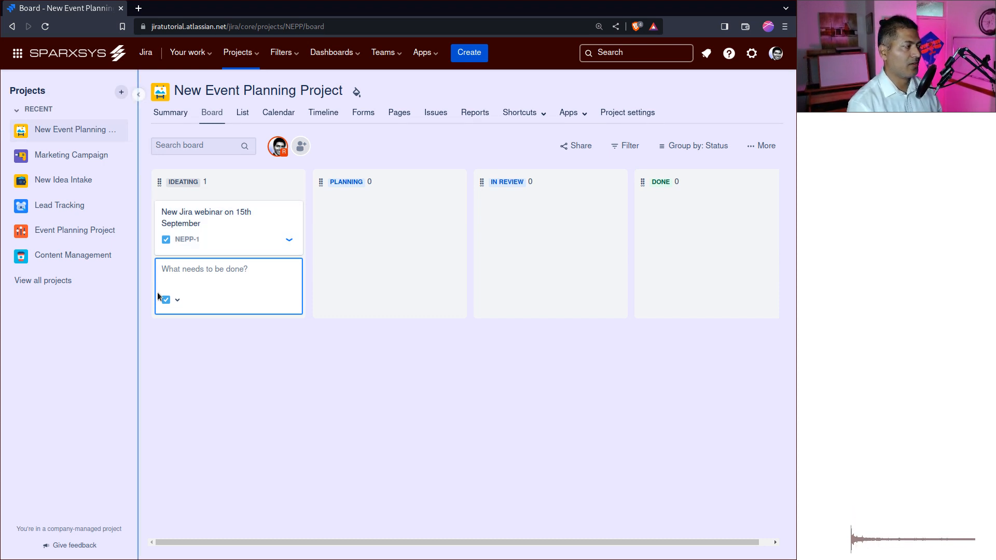
{"action": "left_click", "coordinate": [178, 300]}
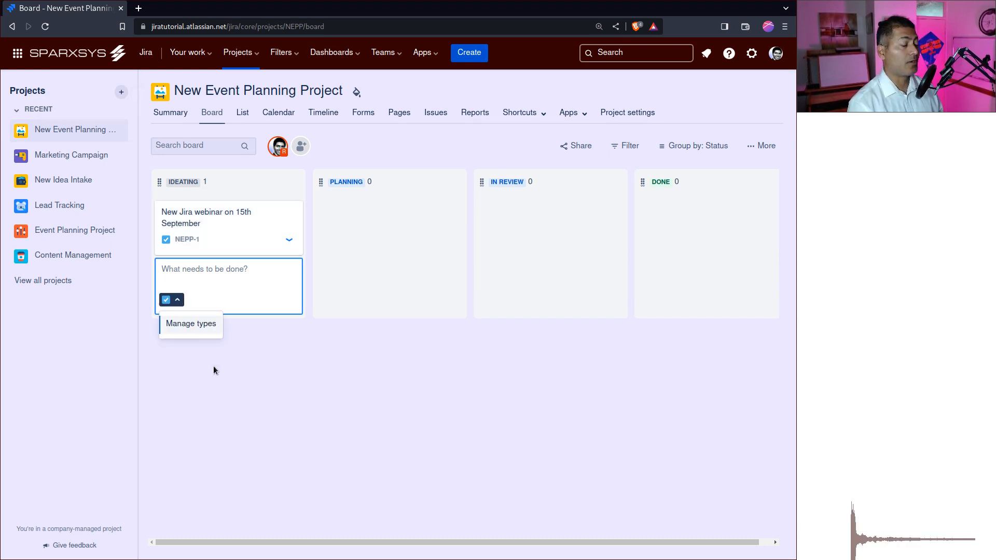
{"action": "left_click", "coordinate": [215, 371]}
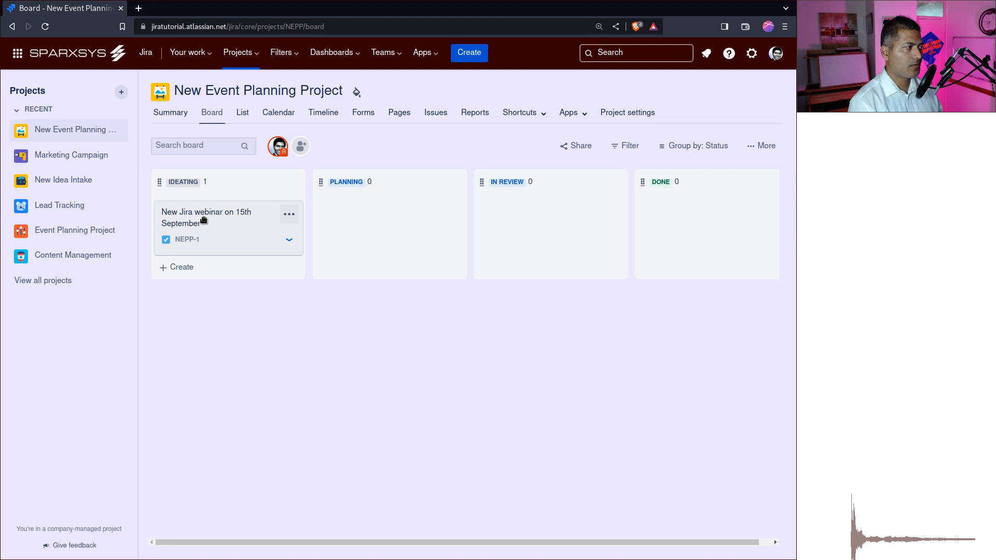
Open NEPP-1 and enter the description 'This task is to plan the work for an upcoming webinar.'.
{"action": "left_click", "coordinate": [206, 217]}
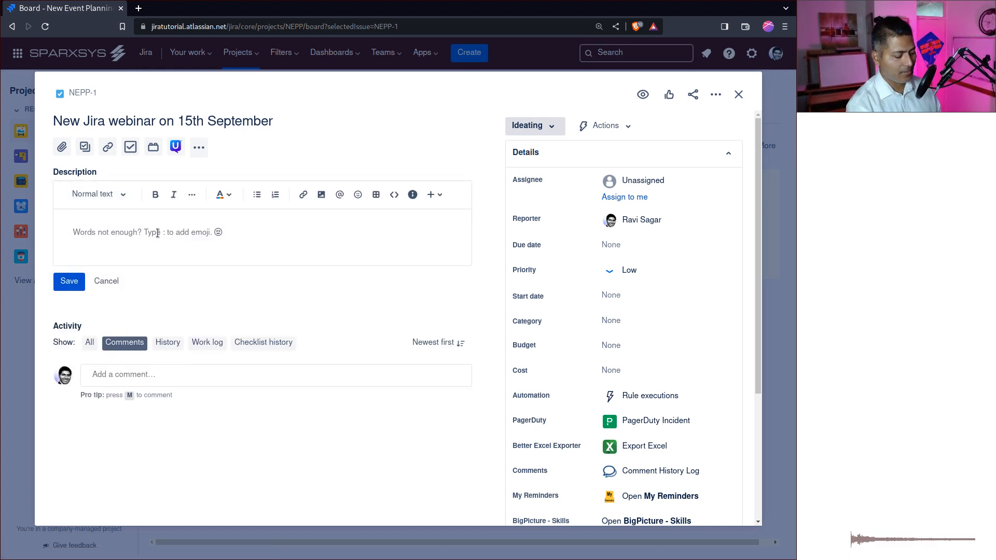
{"action": "type", "text": "This task is to plan the work"}
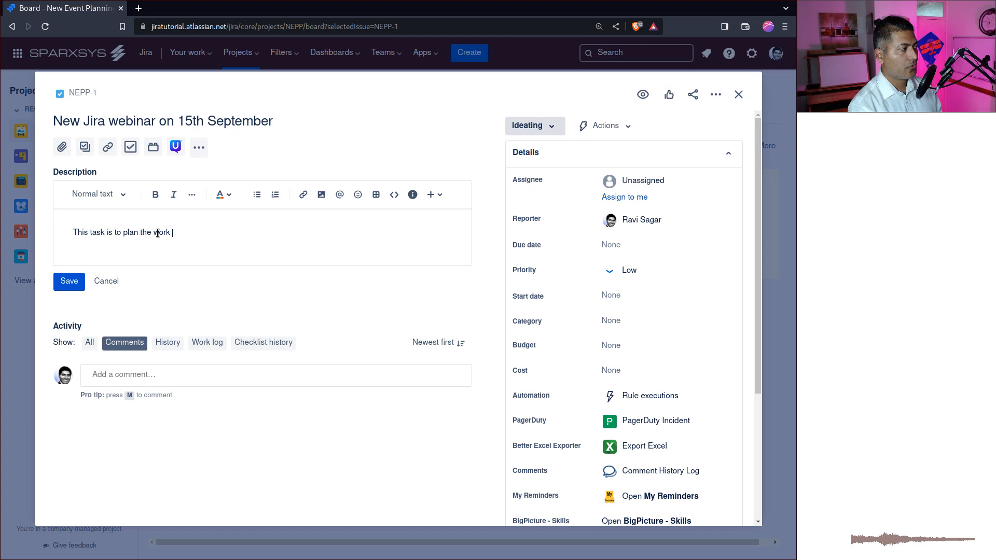
{"action": "type", "text": "for"}
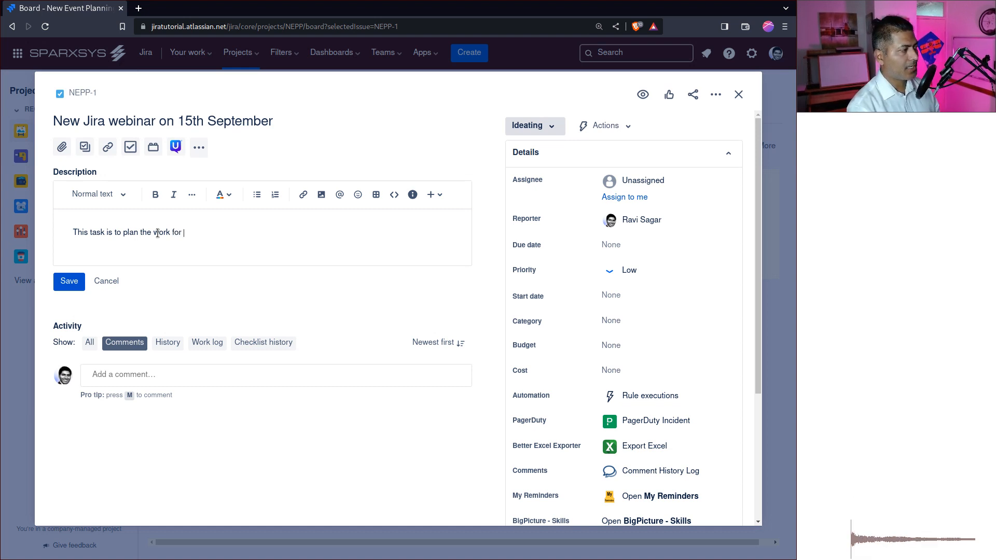
{"action": "type", "text": "an upcoming"}
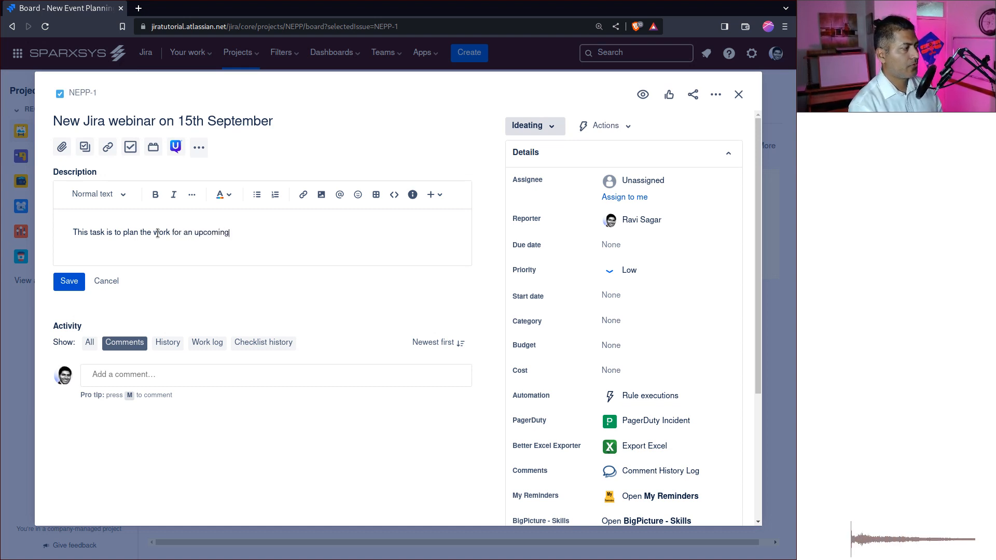
{"action": "type", "text": "webinar."}
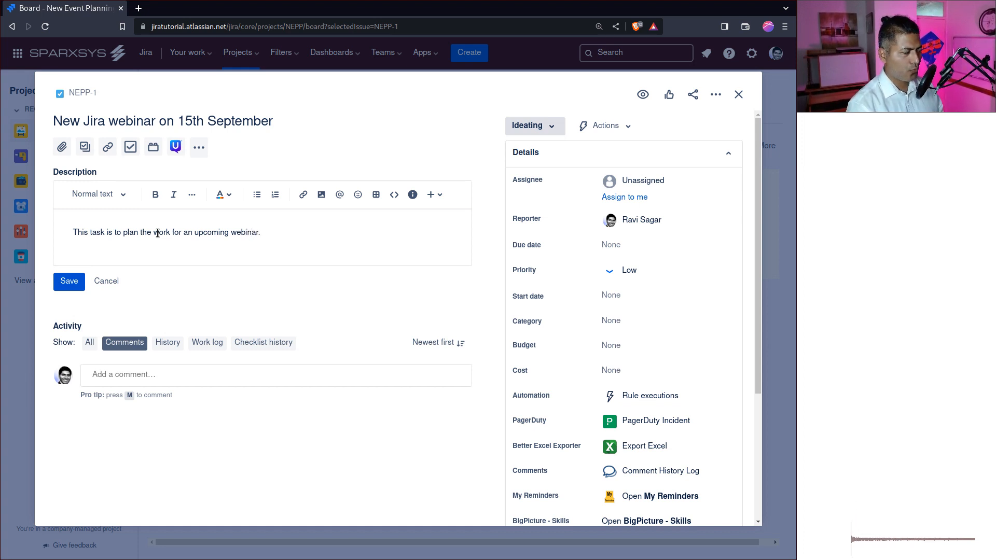
{"action": "mouse_move", "coordinate": [114, 314]}
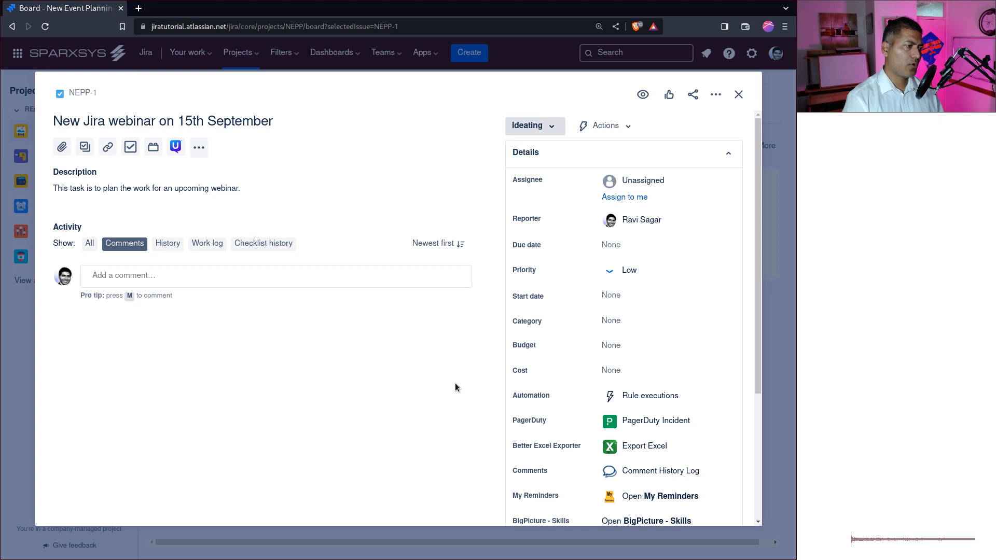
{"action": "mouse_move", "coordinate": [515, 370]}
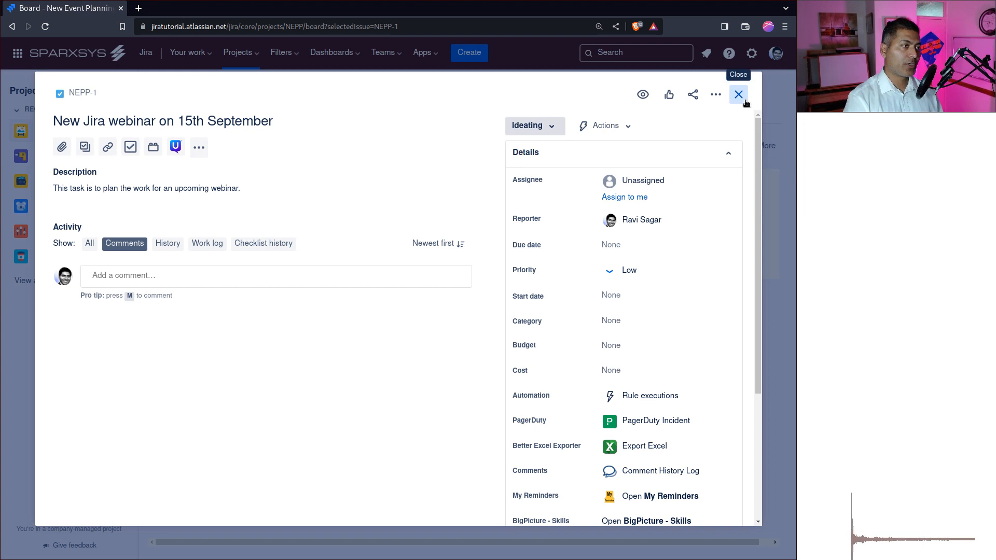
Close NEPP-1, move through List to the Calendar and start a new item on 23 August.
{"action": "left_click", "coordinate": [738, 94]}
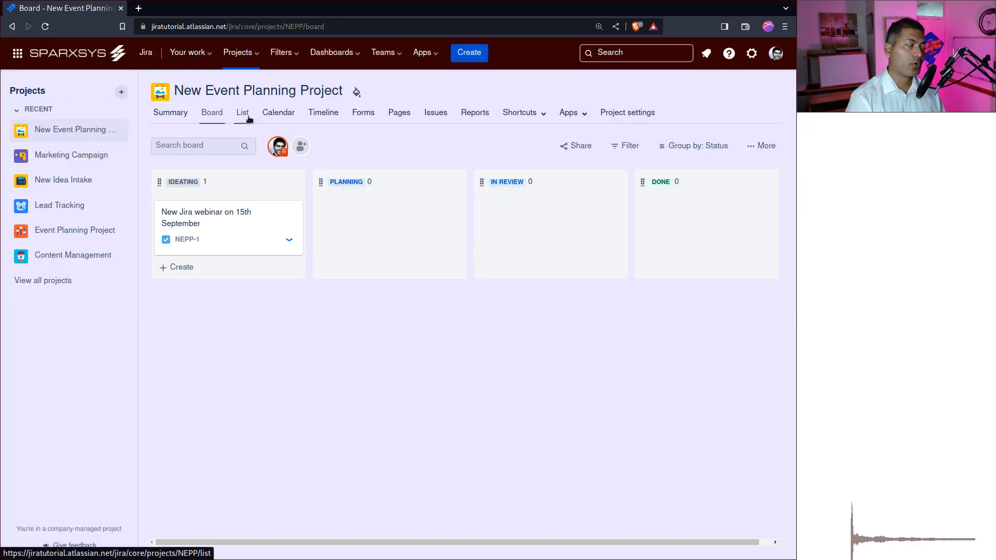
{"action": "left_click", "coordinate": [242, 113]}
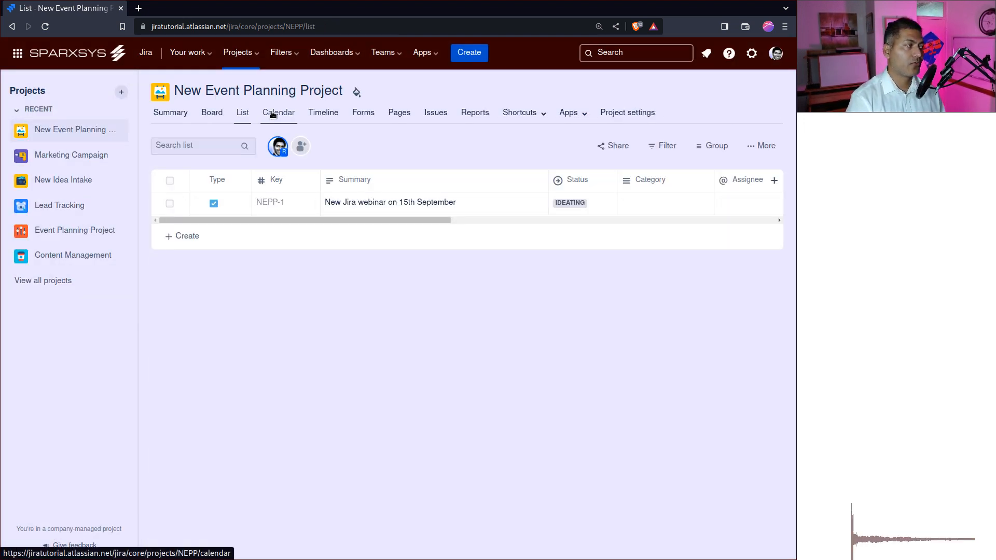
{"action": "left_click", "coordinate": [278, 113]}
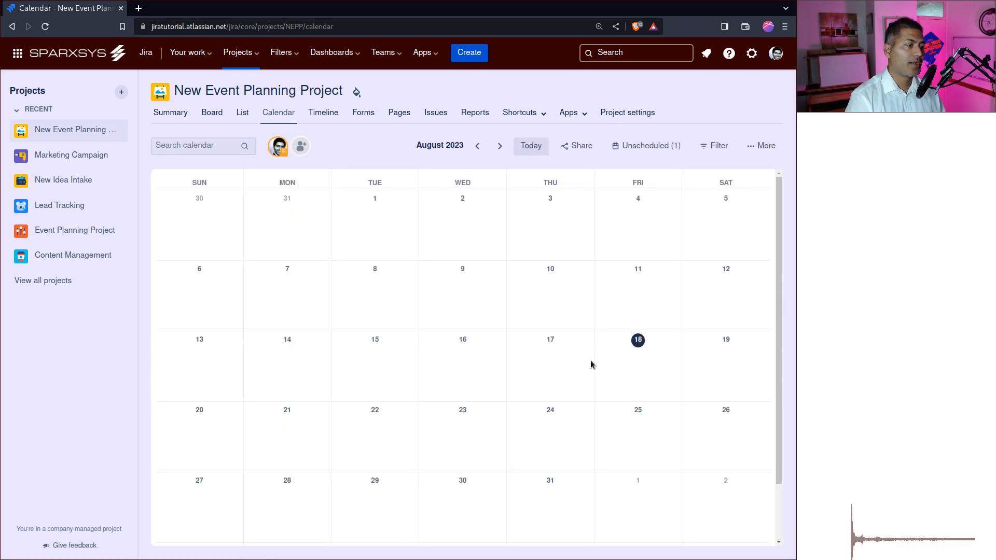
{"action": "mouse_move", "coordinate": [396, 222]}
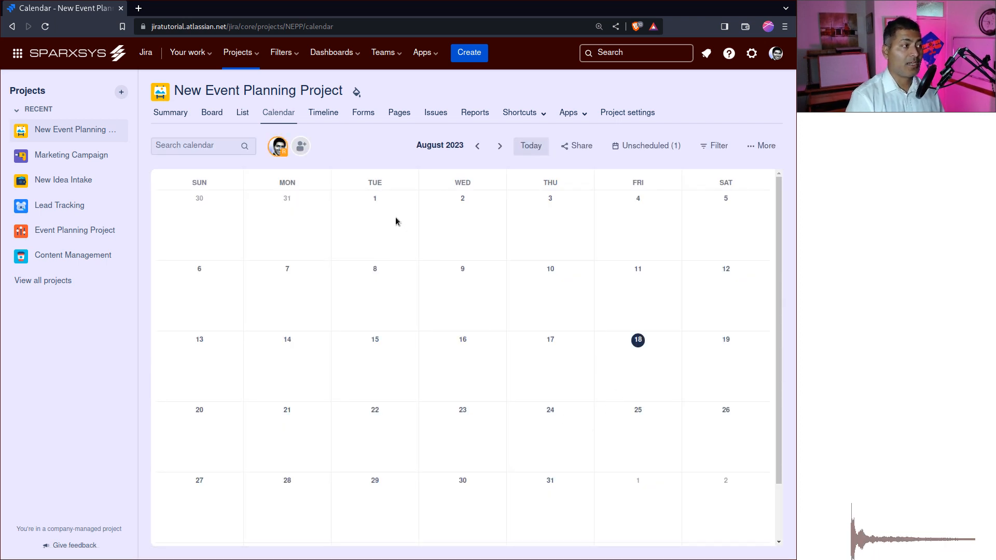
{"action": "mouse_move", "coordinate": [456, 258]}
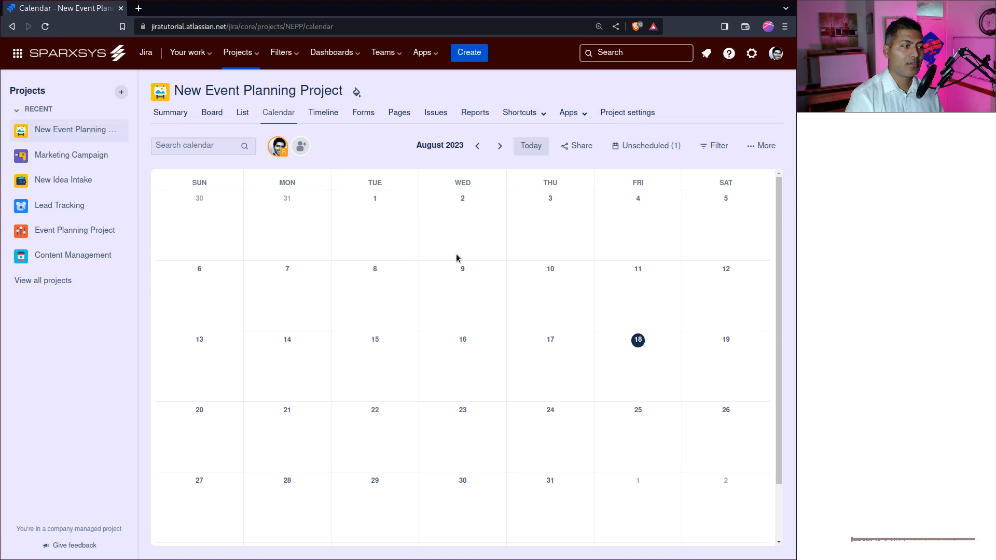
{"action": "mouse_move", "coordinate": [169, 113]}
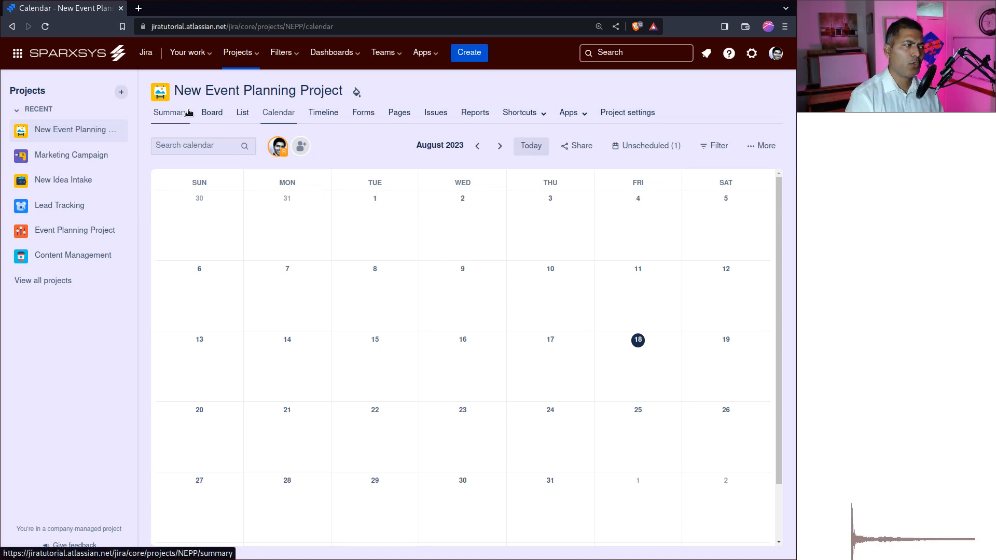
{"action": "mouse_move", "coordinate": [473, 434]}
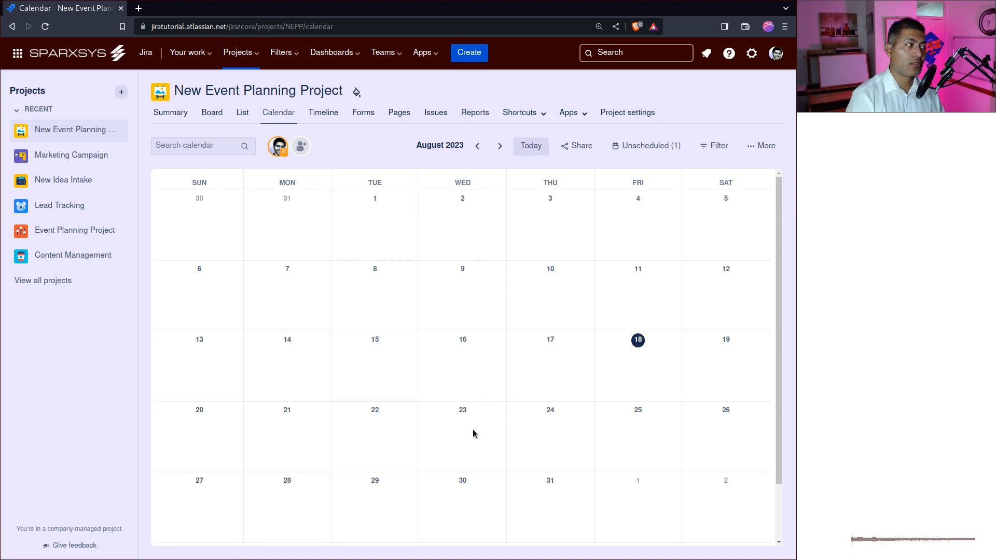
{"action": "left_click", "coordinate": [463, 437]}
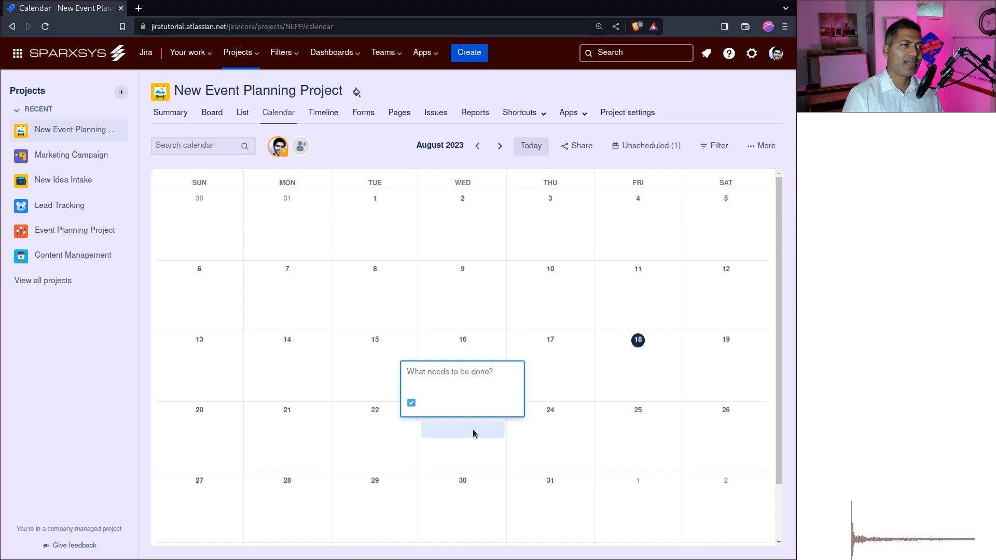
{"action": "left_click", "coordinate": [462, 372]}
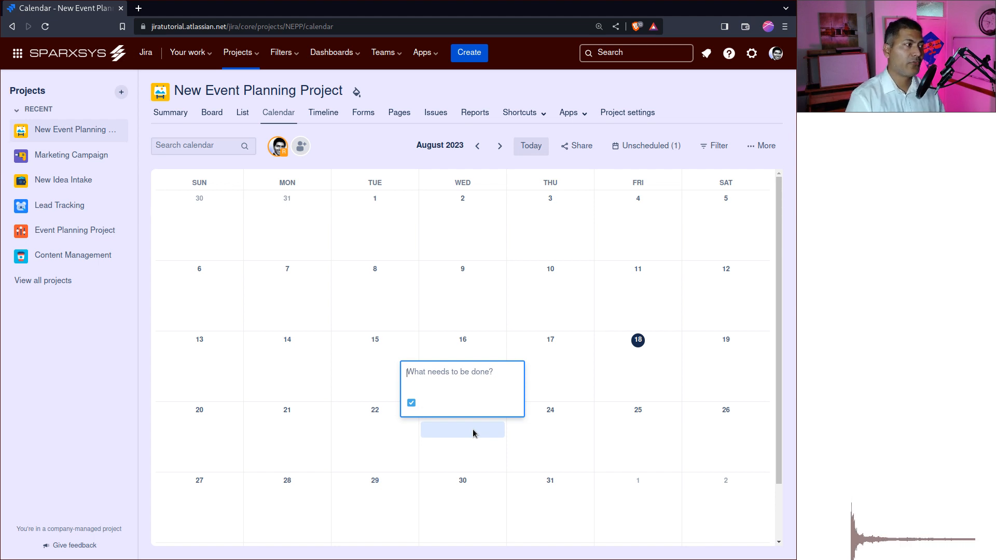
Show the project Summary with its status overview and NEPP-1 activity.
{"action": "left_click", "coordinate": [170, 112]}
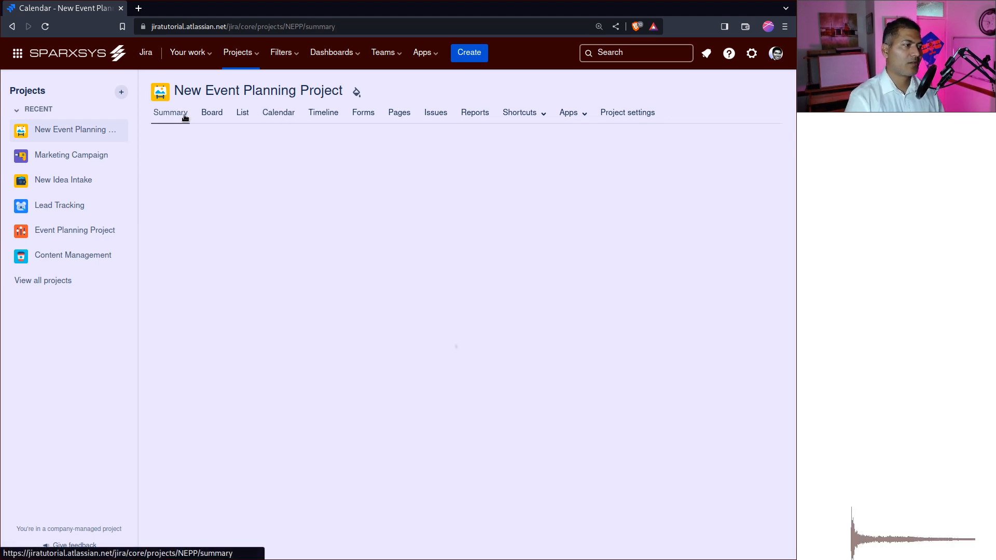
{"action": "left_click", "coordinate": [170, 112]}
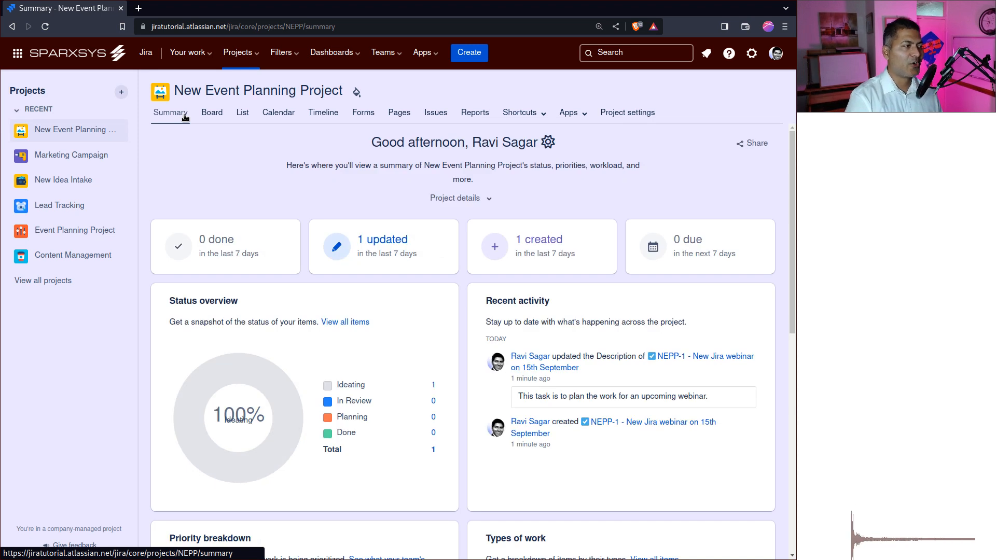
{"action": "mouse_move", "coordinate": [537, 199]}
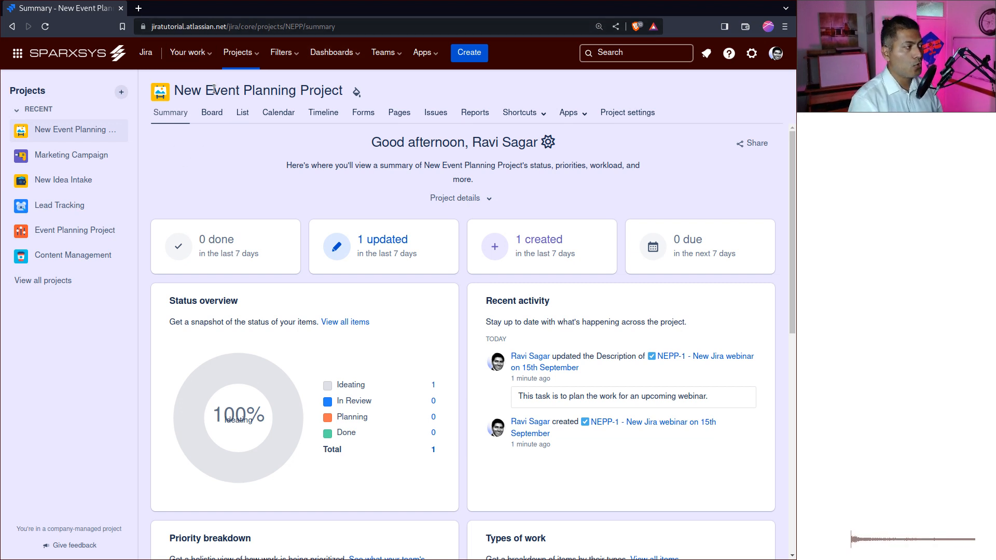
{"action": "mouse_move", "coordinate": [212, 113]}
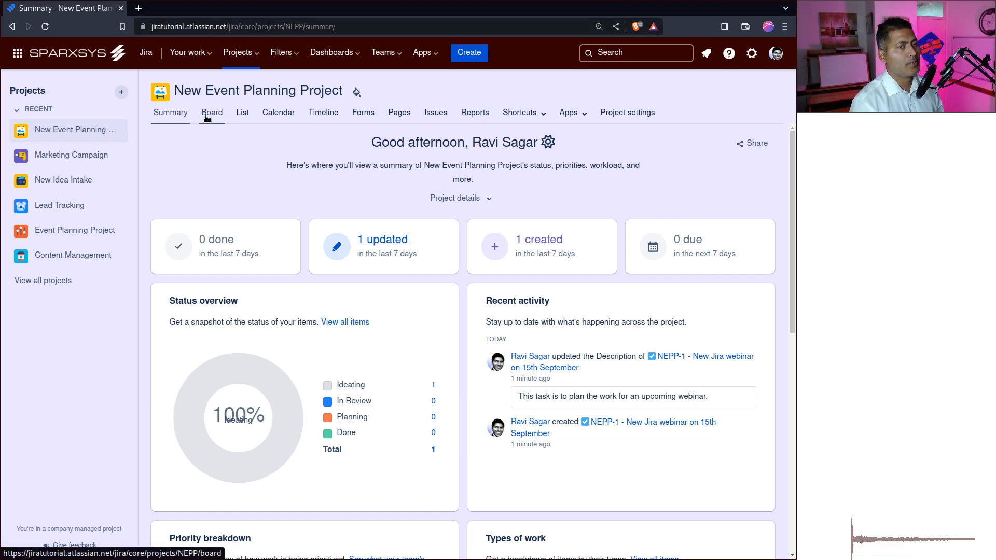
From the board, give NEPP-1 a due date of 15 September 2023 and return to the board.
{"action": "left_click", "coordinate": [212, 113]}
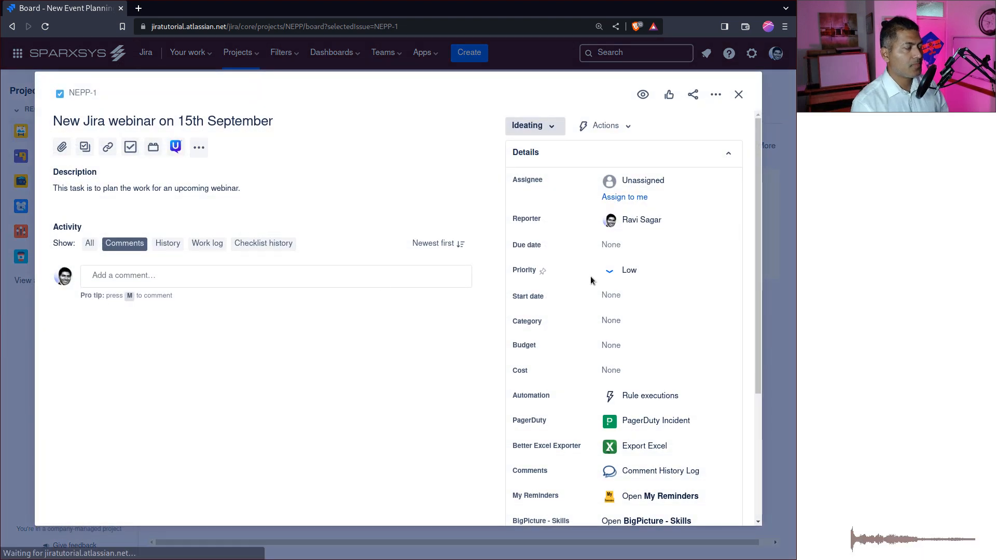
{"action": "left_click", "coordinate": [635, 244]}
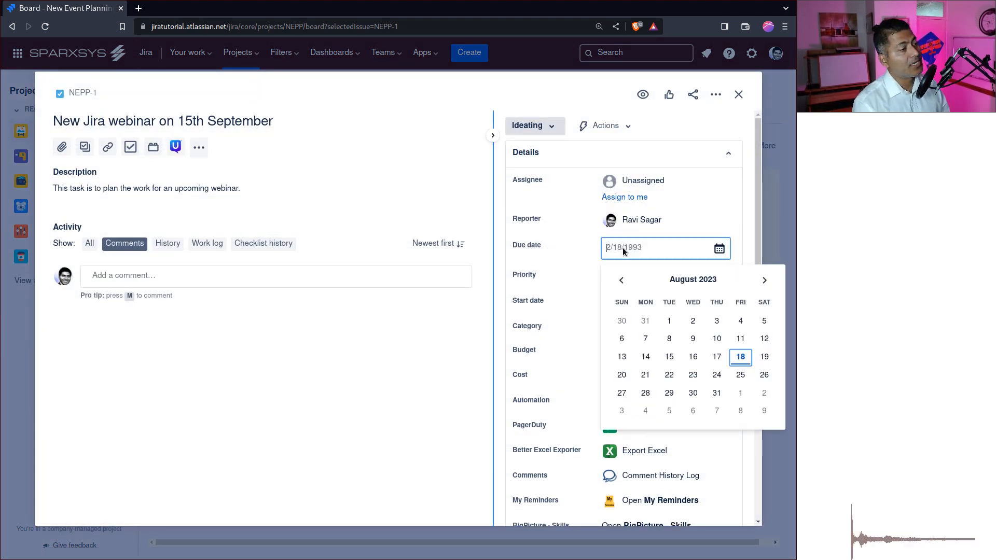
{"action": "left_click", "coordinate": [765, 280]}
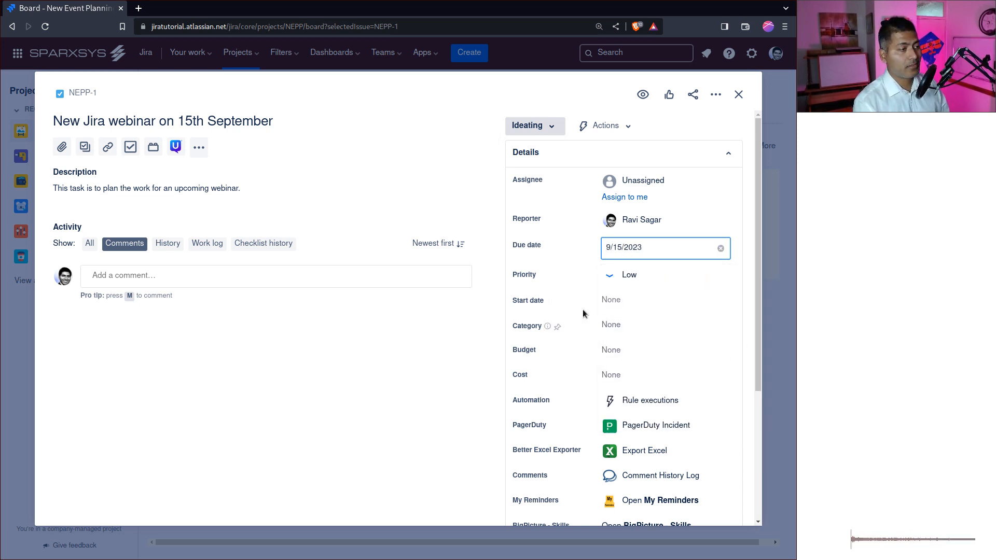
{"action": "left_click", "coordinate": [447, 354]}
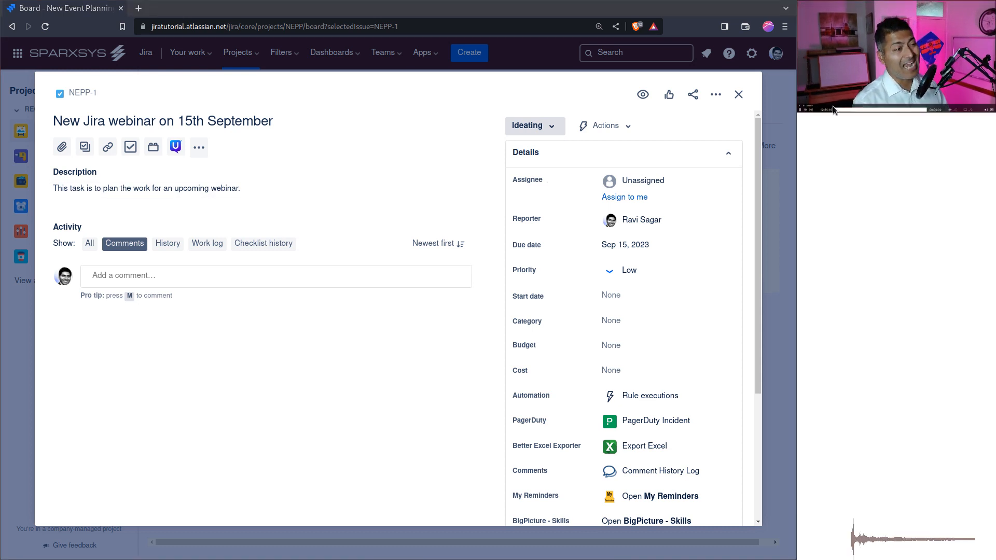
{"action": "left_click", "coordinate": [739, 94]}
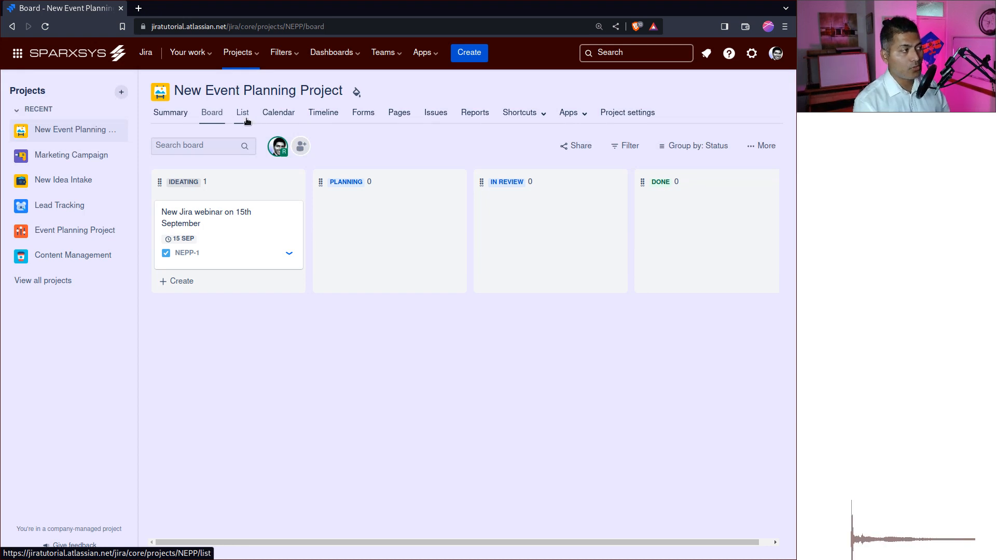
In the List view, change NEPP-1's priority from Low to Highest.
{"action": "left_click", "coordinate": [242, 112]}
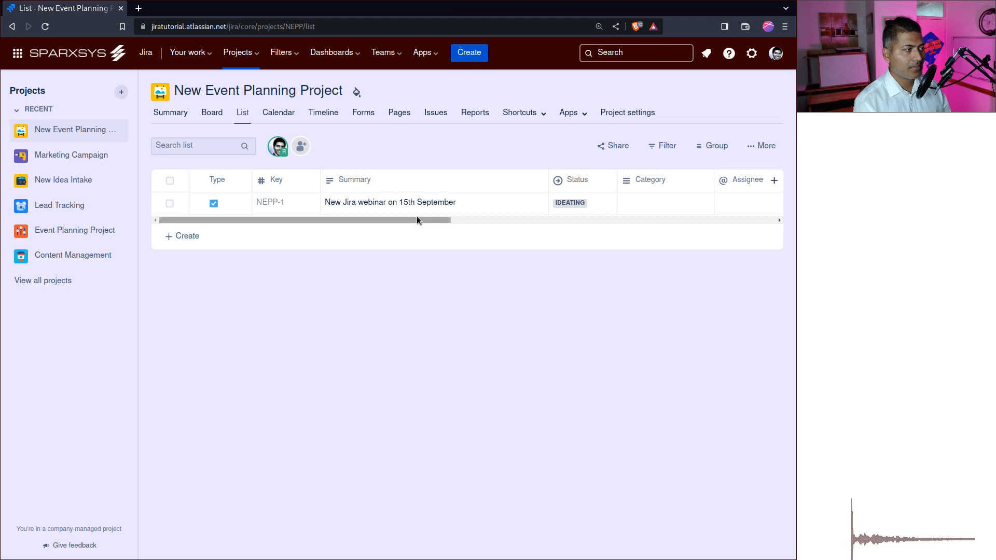
{"action": "scroll", "scroll_direction": "right", "scroll_amount": 3}
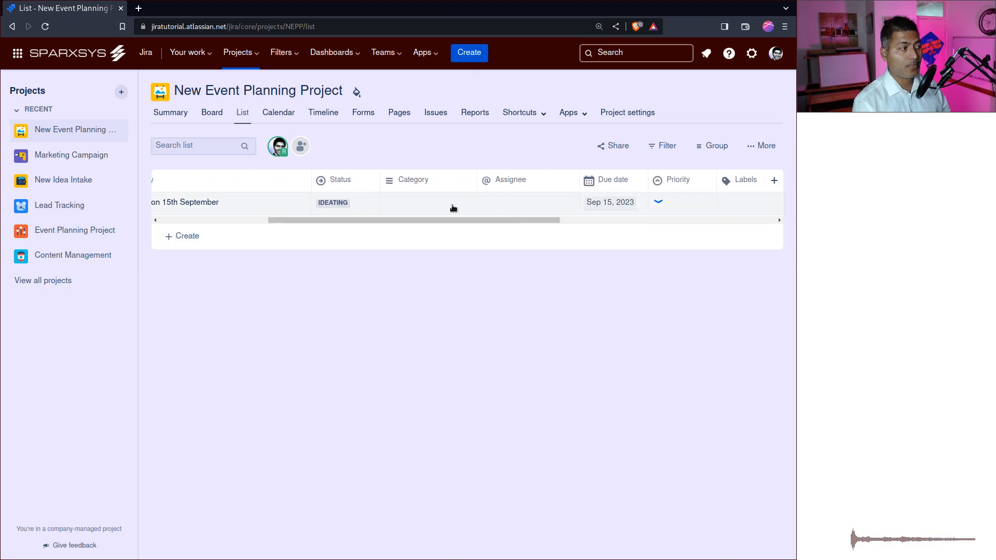
{"action": "left_click", "coordinate": [453, 203]}
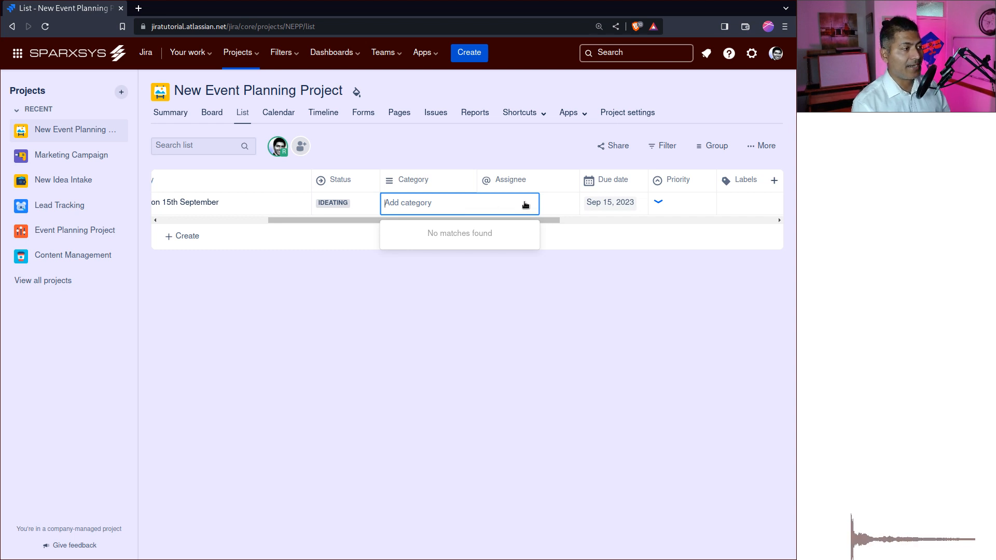
{"action": "left_click", "coordinate": [528, 202]}
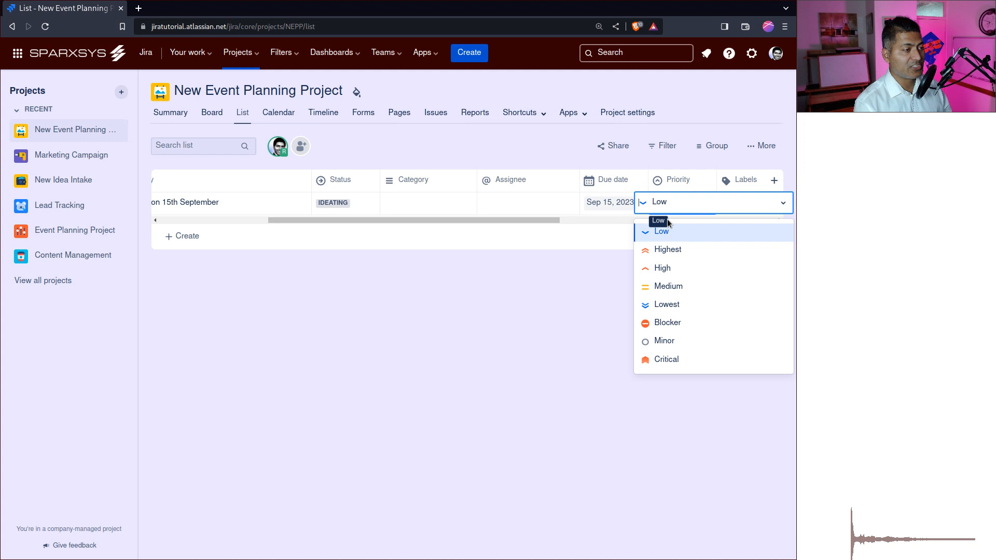
{"action": "left_click", "coordinate": [668, 249]}
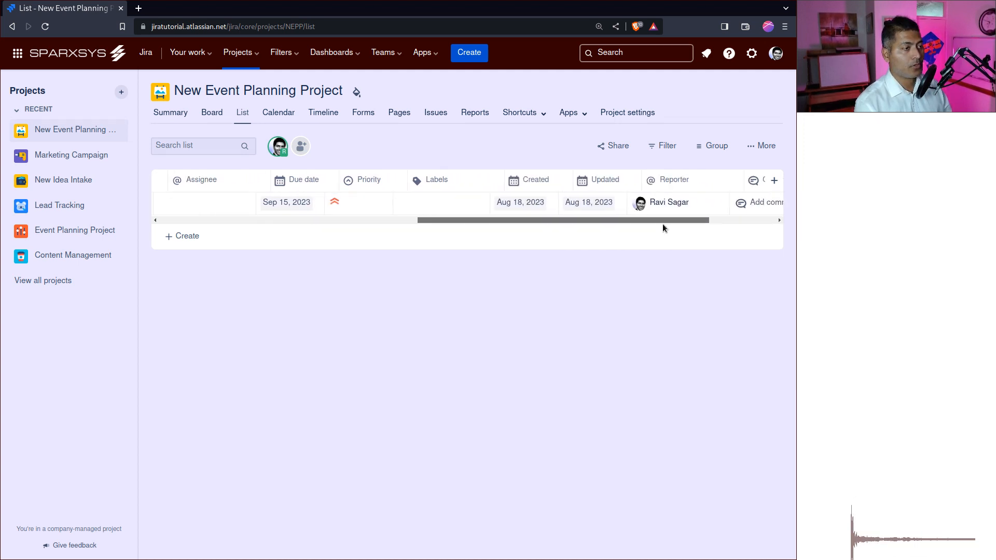
{"action": "scroll", "scroll_direction": "right", "scroll_amount": 3}
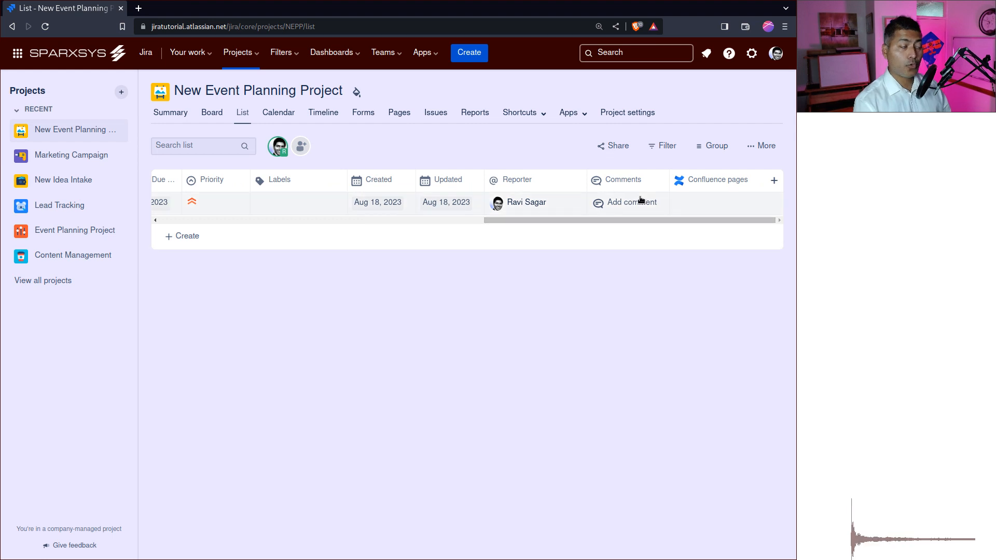
Add the comment 'Let us start the work.' to NEPP-1 and close its details.
{"action": "left_click", "coordinate": [625, 201]}
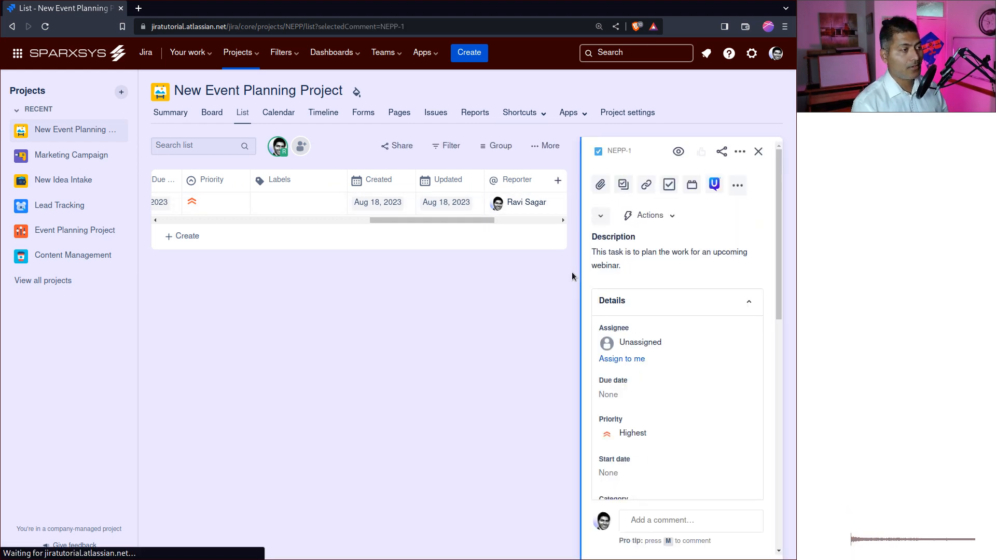
{"action": "scroll", "scroll_direction": "down", "scroll_amount": 3}
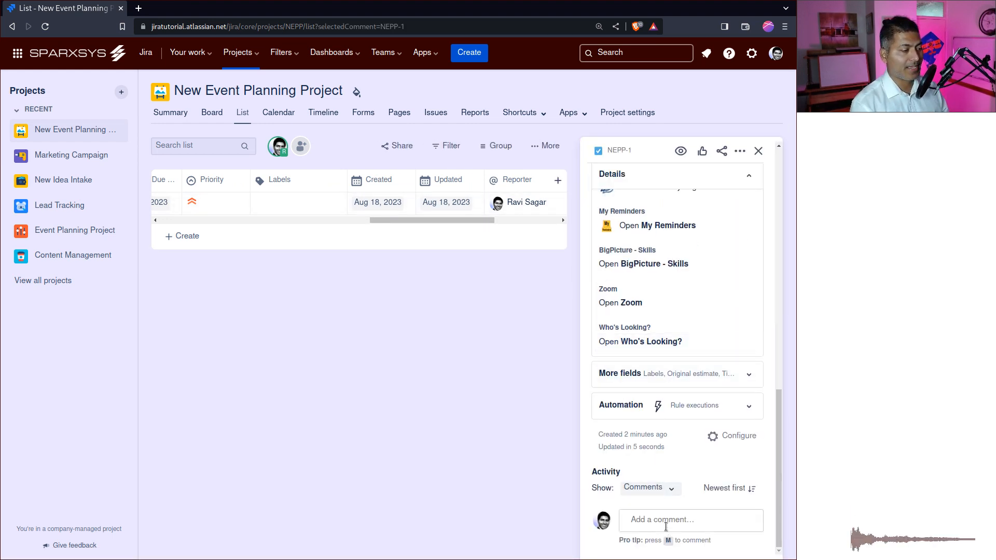
{"action": "type", "text": "Let us"}
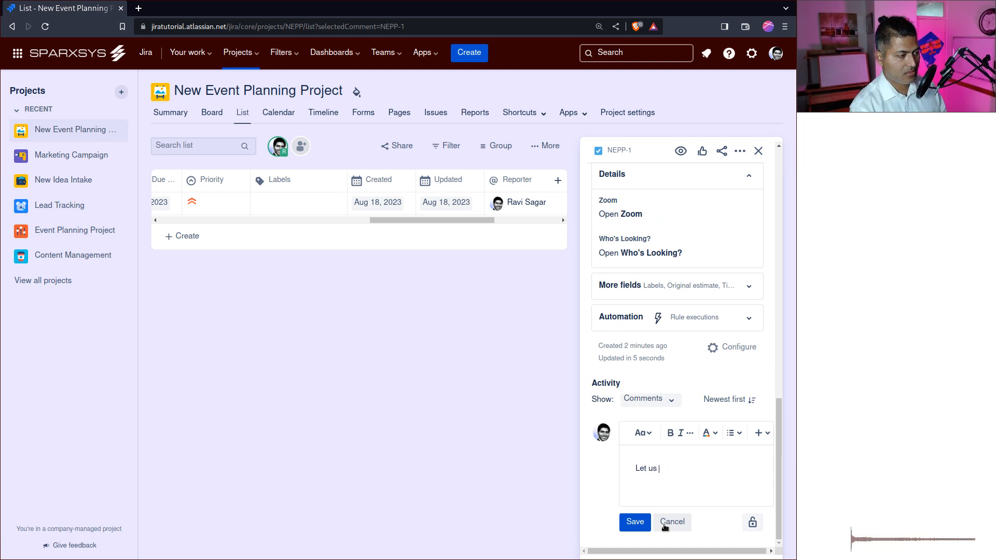
{"action": "type", "text": "start the work."}
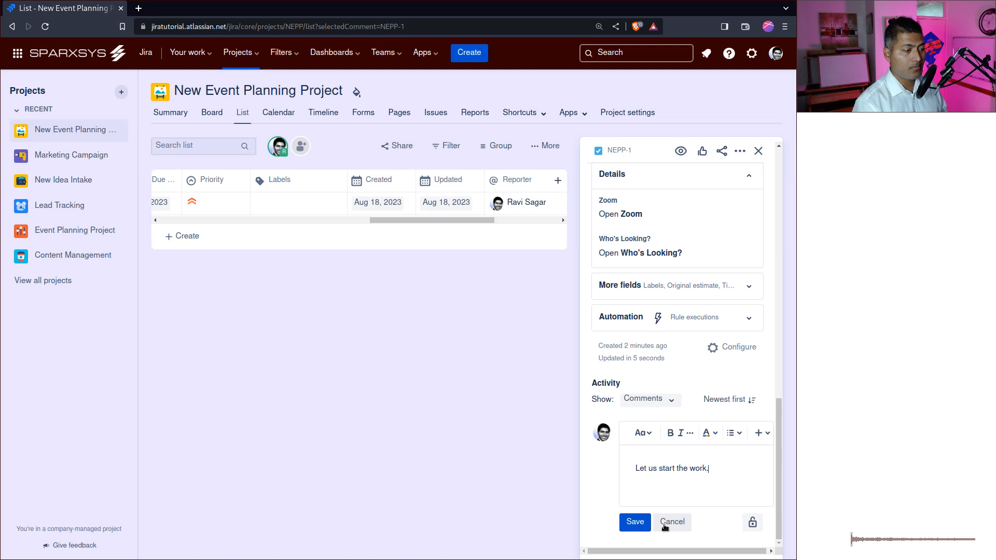
{"action": "left_click", "coordinate": [633, 522]}
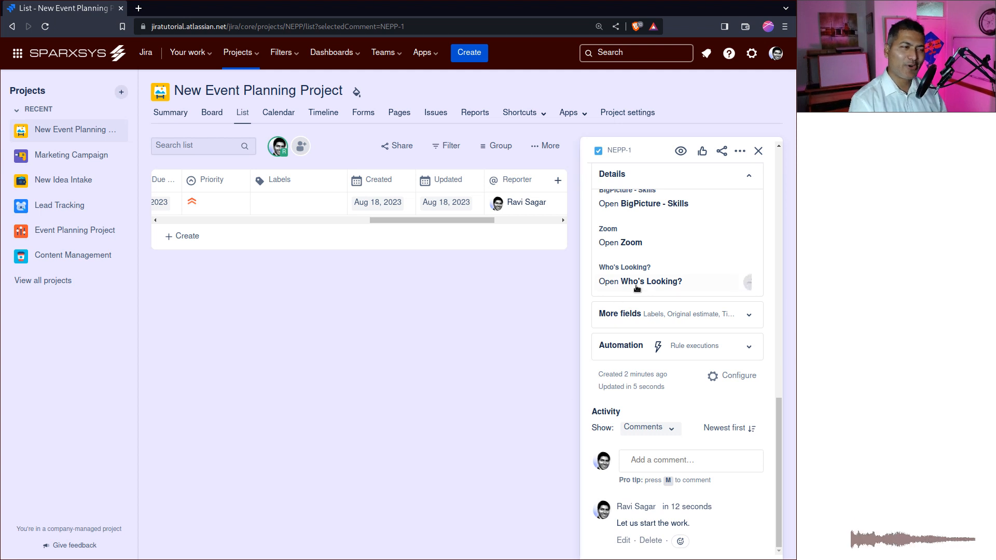
{"action": "left_click", "coordinate": [758, 150]}
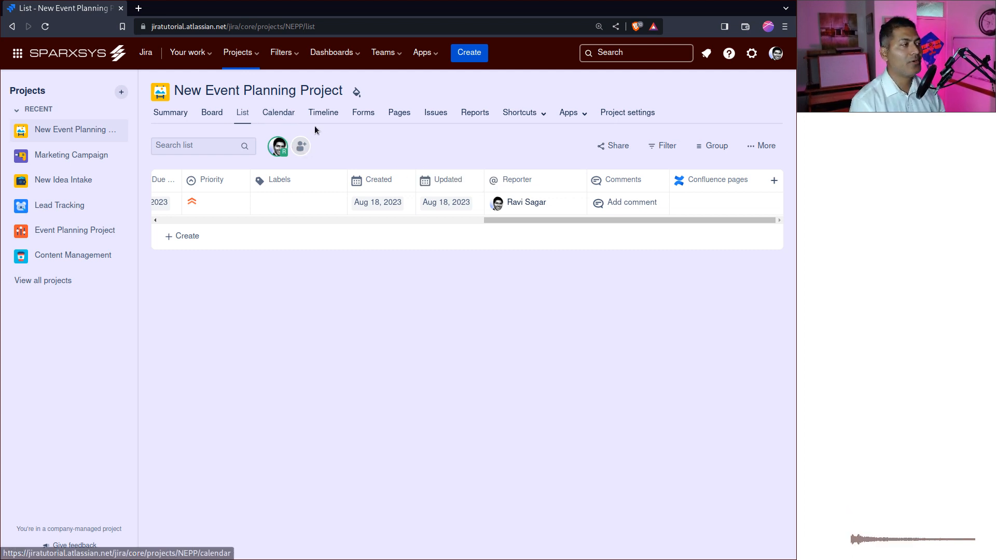
Move the calendar to September to find NEPP-1, then go to the Timeline.
{"action": "left_click", "coordinate": [277, 113]}
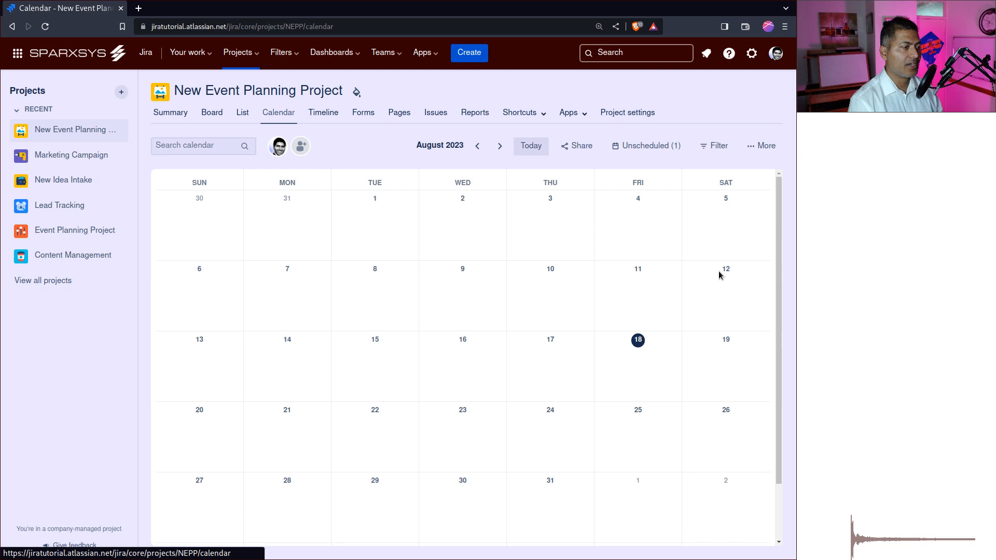
{"action": "left_click", "coordinate": [500, 146]}
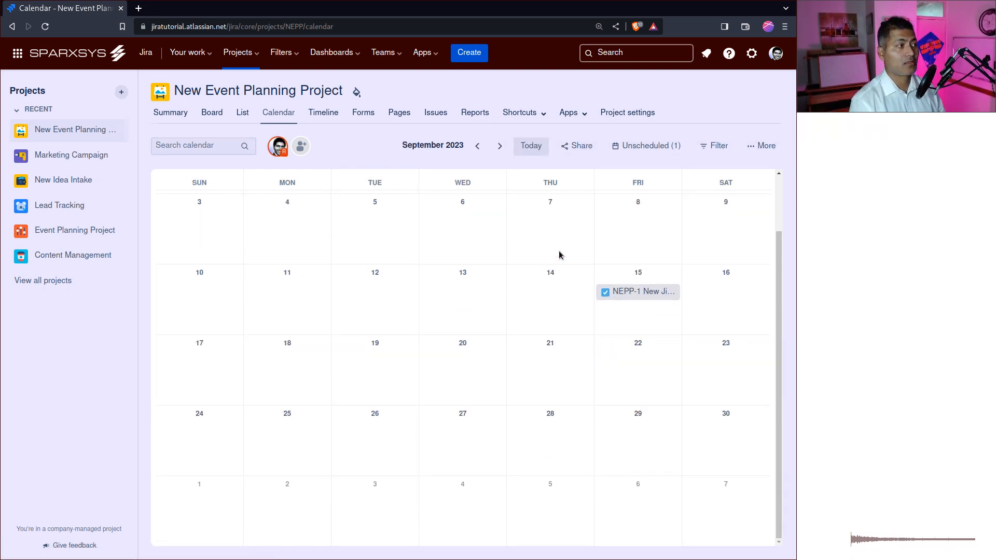
{"action": "left_click", "coordinate": [323, 113]}
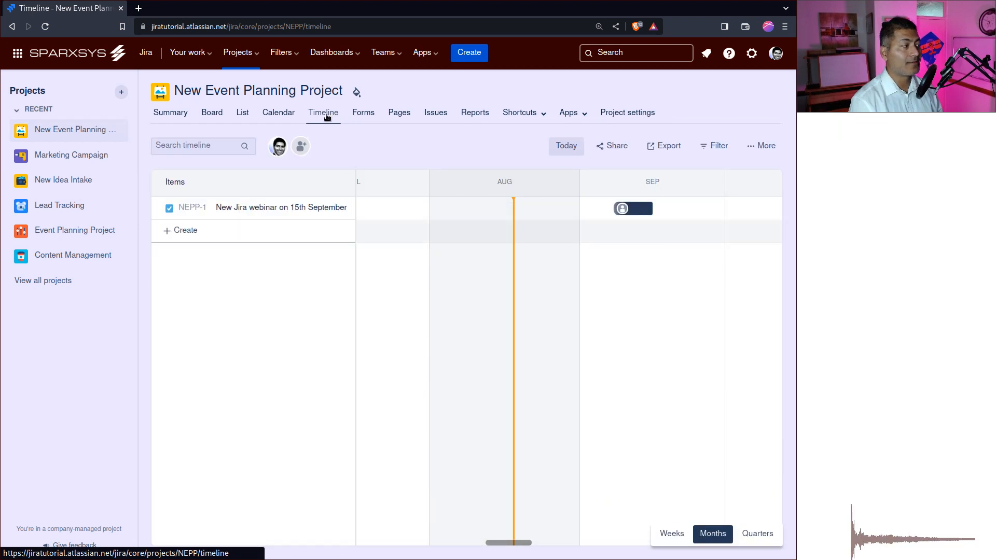
{"action": "mouse_move", "coordinate": [343, 208]}
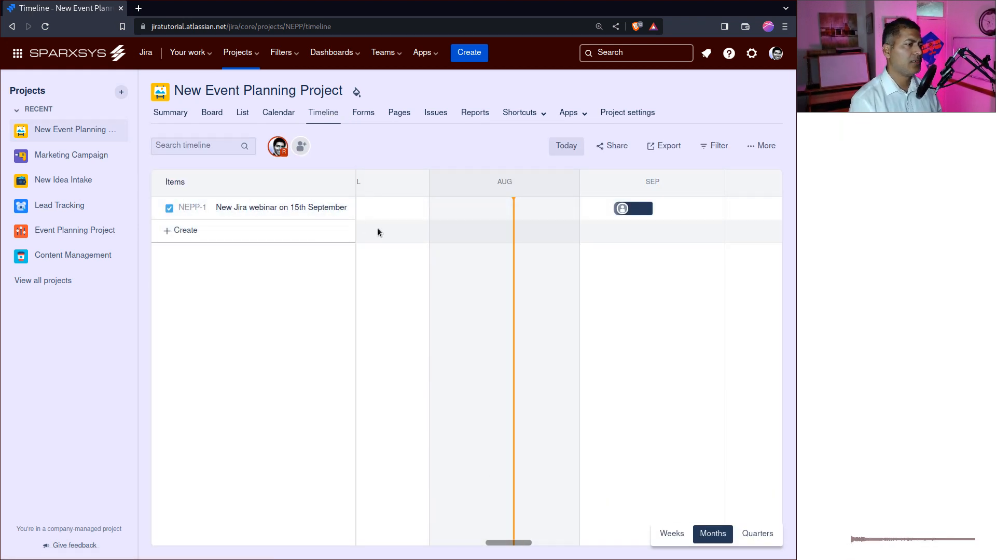
{"action": "mouse_move", "coordinate": [635, 203]}
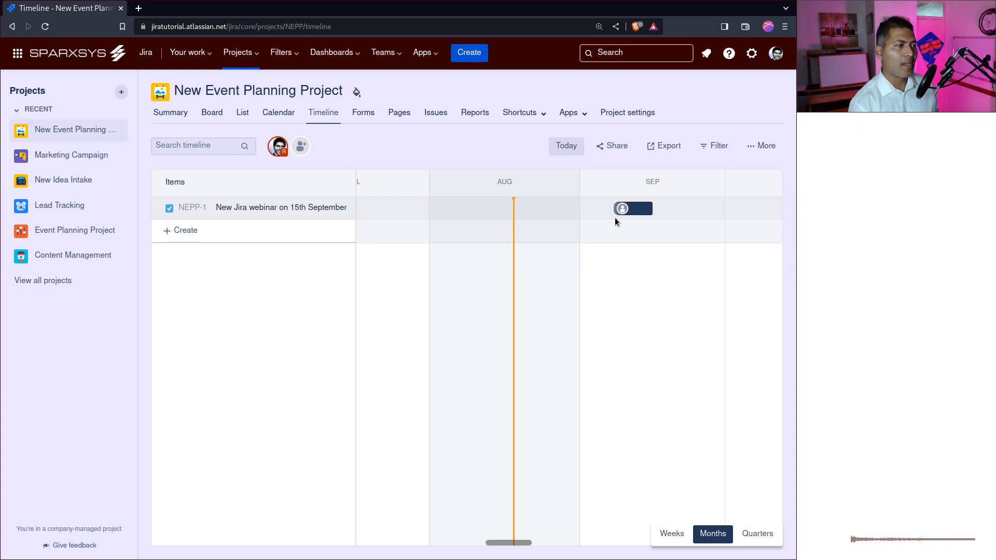
{"action": "mouse_move", "coordinate": [631, 227]}
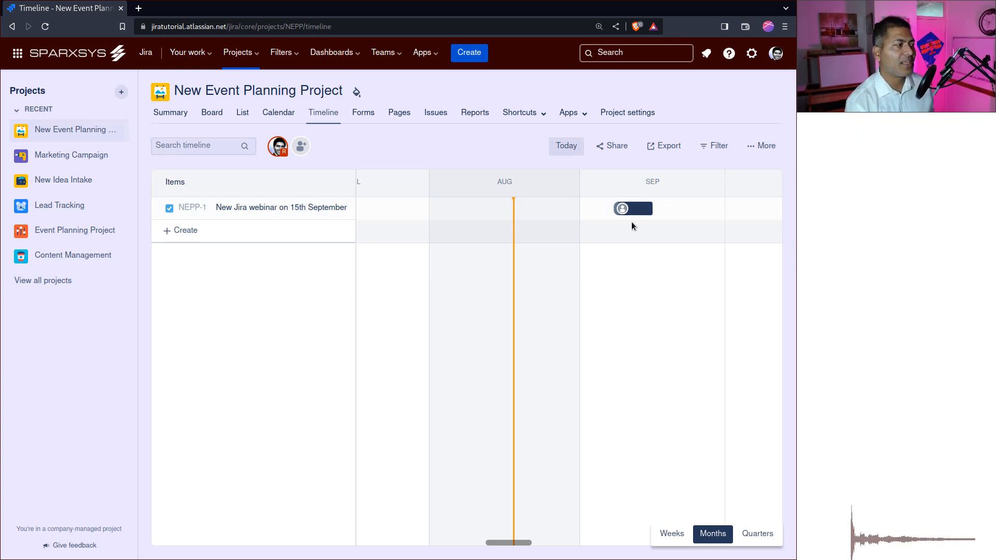
{"action": "mouse_move", "coordinate": [598, 228]}
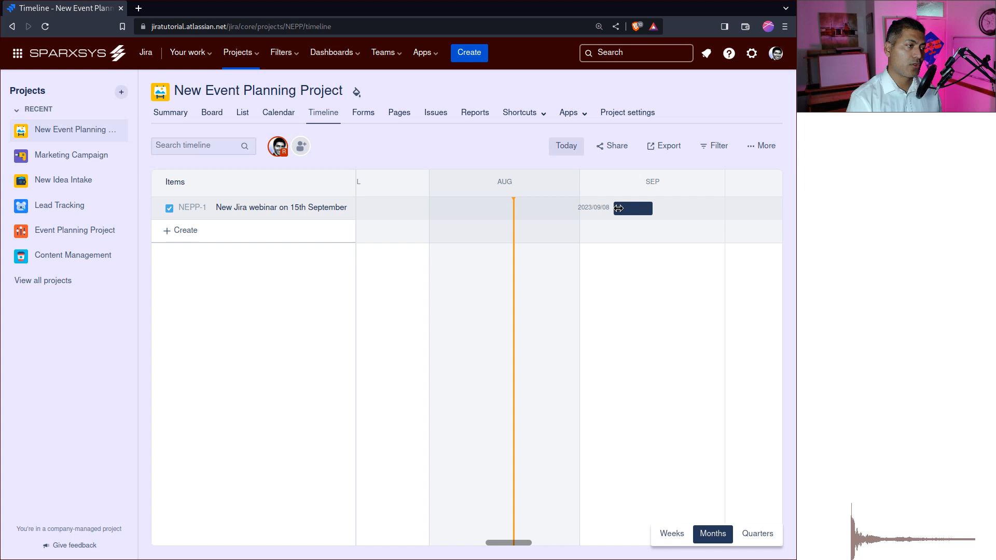
Drag the NEPP-1 bar to span 10–15 September and review the More and Filter menus.
{"action": "left_click_drag", "start_coordinate": [616, 208], "coordinate": [642, 208]}
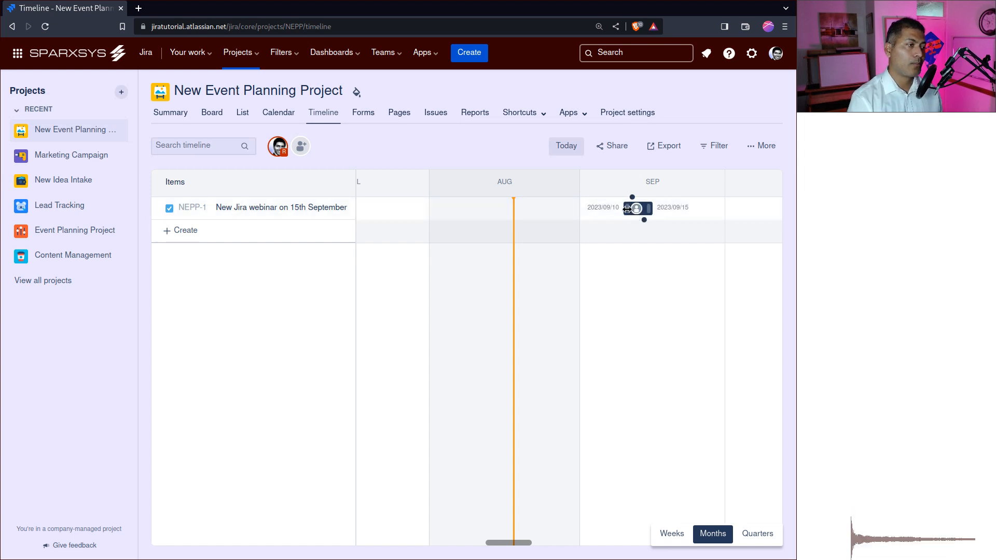
{"action": "left_click", "coordinate": [761, 146]}
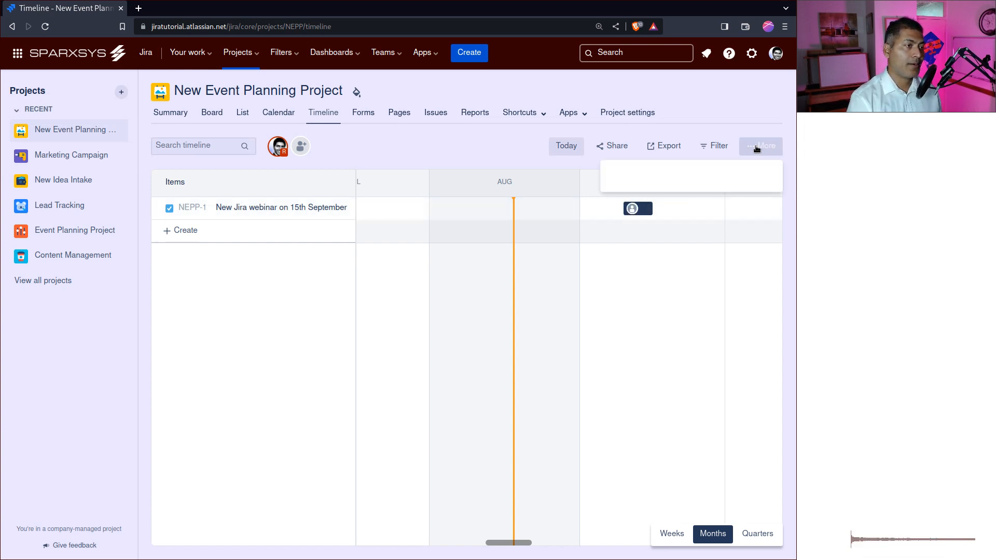
{"action": "left_click", "coordinate": [718, 145]}
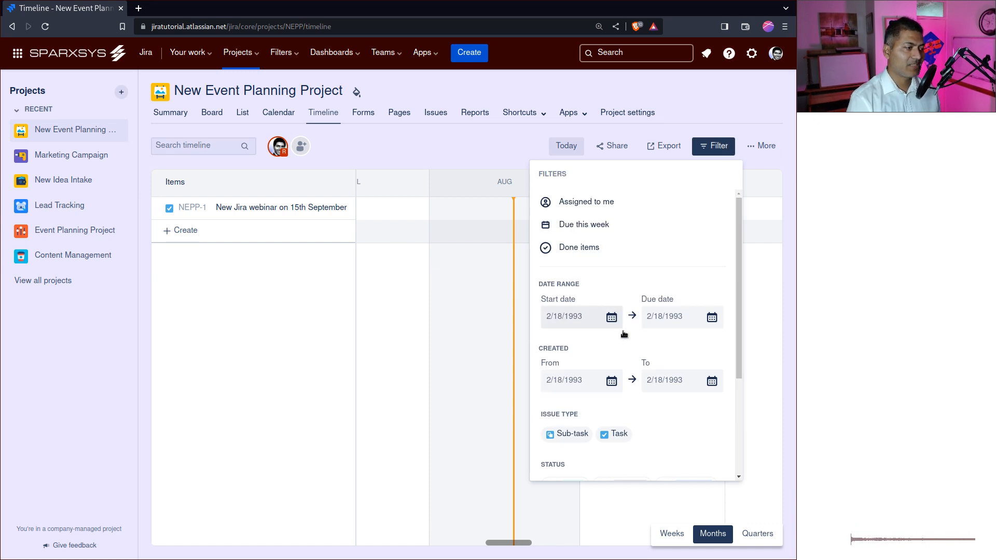
{"action": "scroll", "scroll_direction": "down", "scroll_amount": 3}
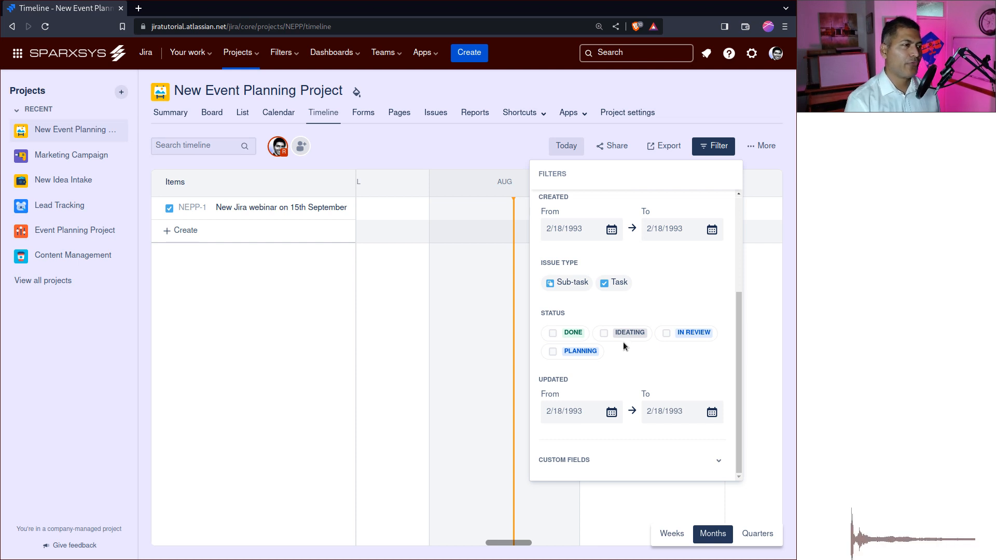
{"action": "left_click", "coordinate": [713, 145]}
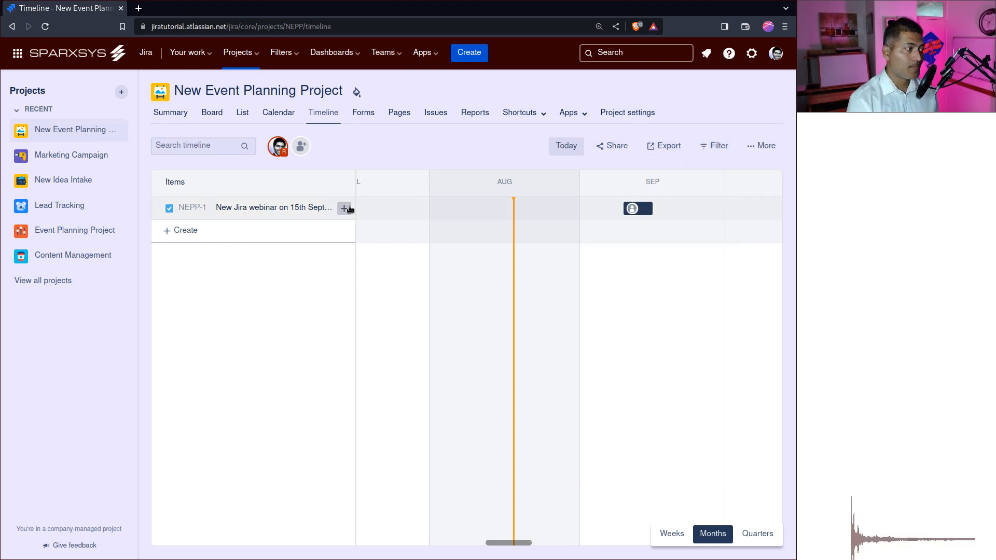
{"action": "mouse_move", "coordinate": [344, 208]}
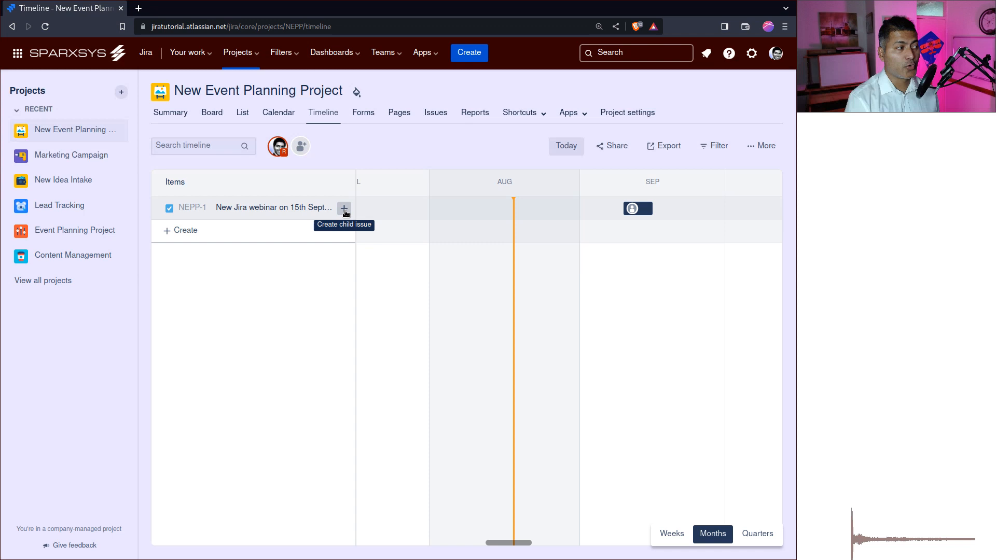
Add child issues Prepare the banners, Write the details and Send marketing emails under NEPP-1, dismissing the Smart Link tip.
{"action": "left_click", "coordinate": [344, 207]}
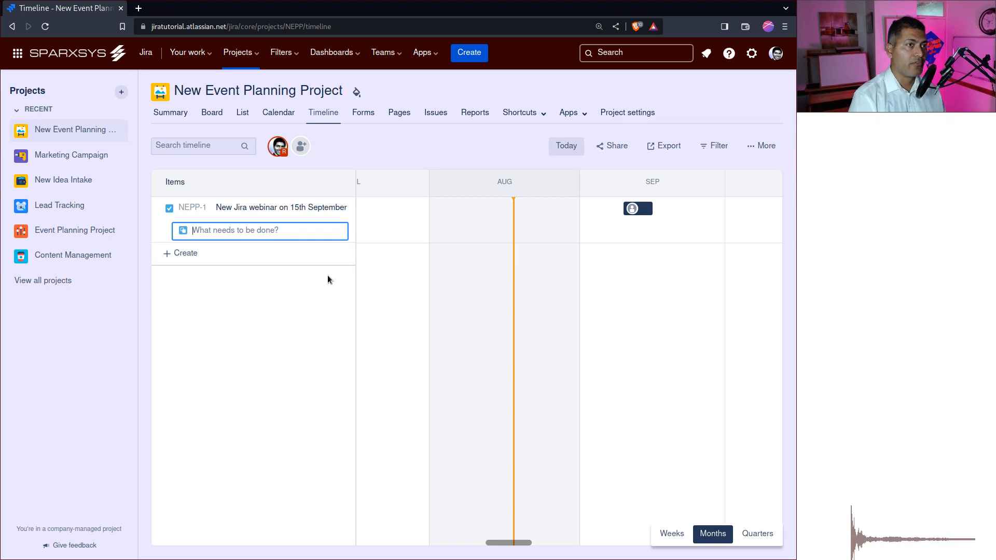
{"action": "type", "text": "Prepare"}
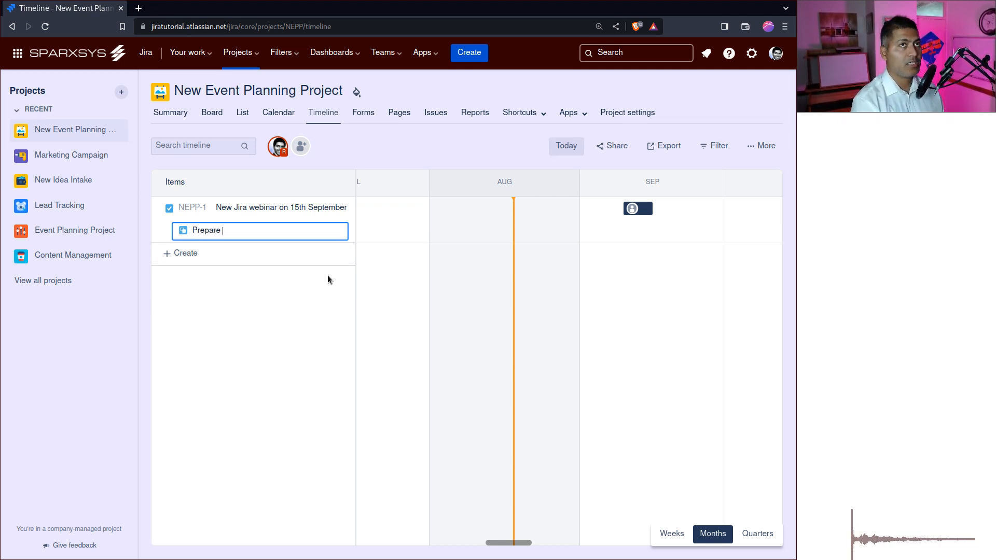
{"action": "type", "text": "the banners"}
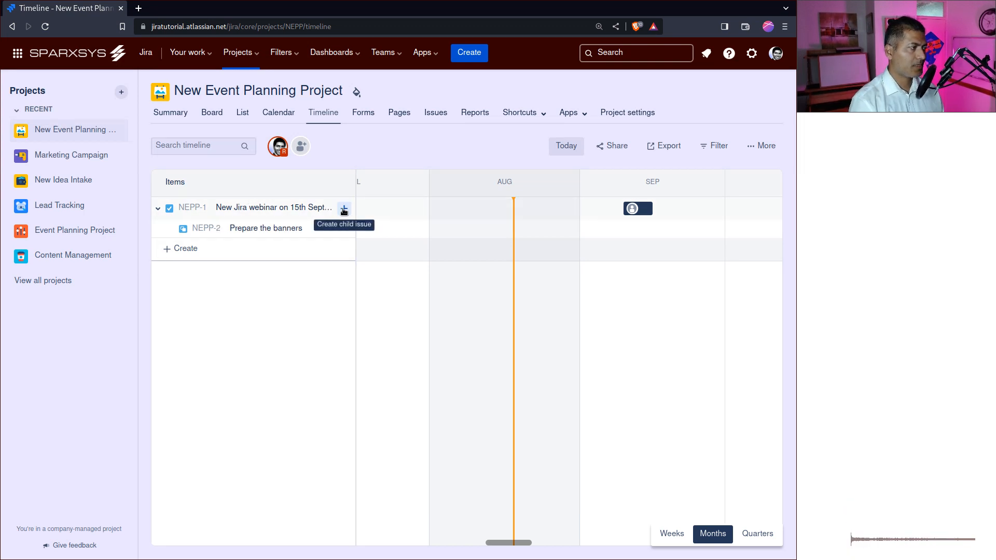
{"action": "left_click", "coordinate": [344, 208]}
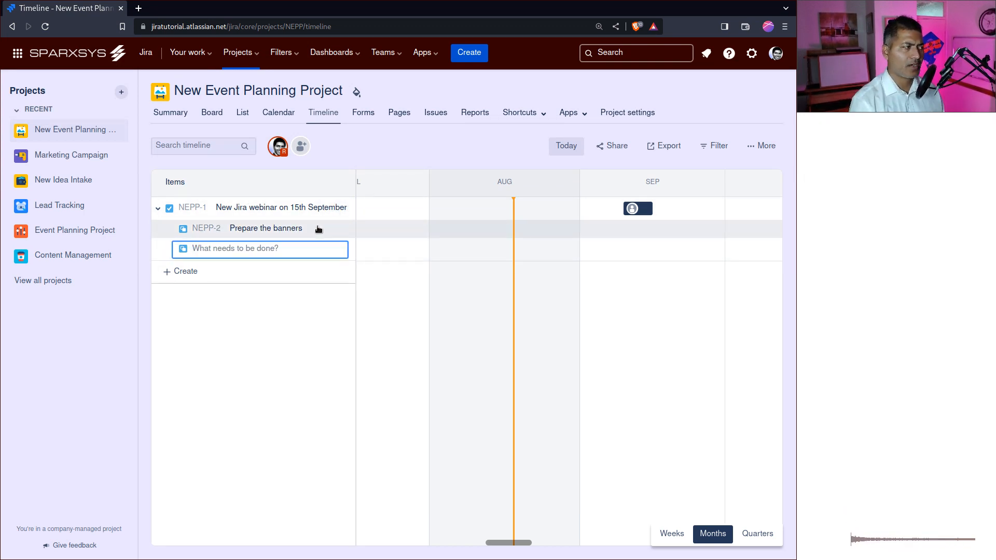
{"action": "left_click", "coordinate": [260, 248]}
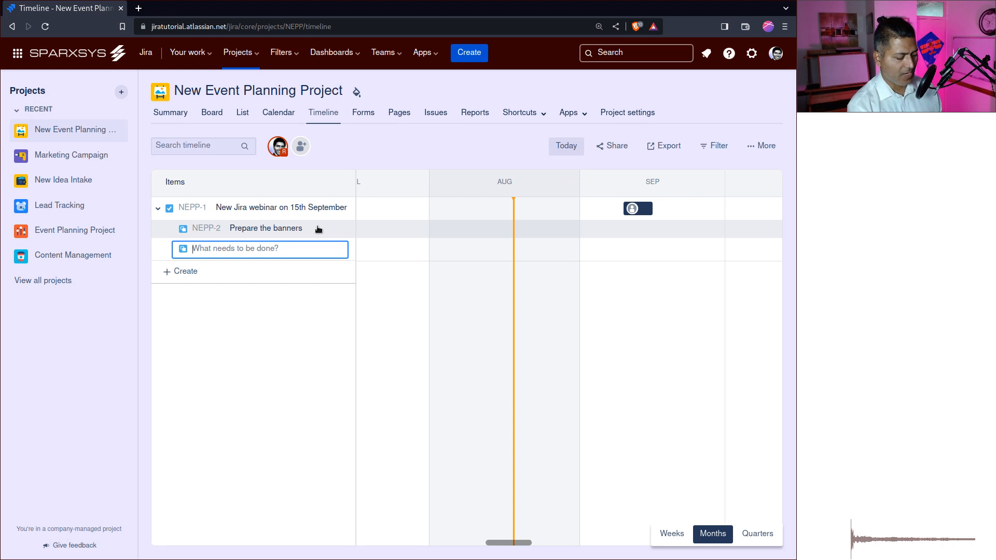
{"action": "type", "text": "Write the details"}
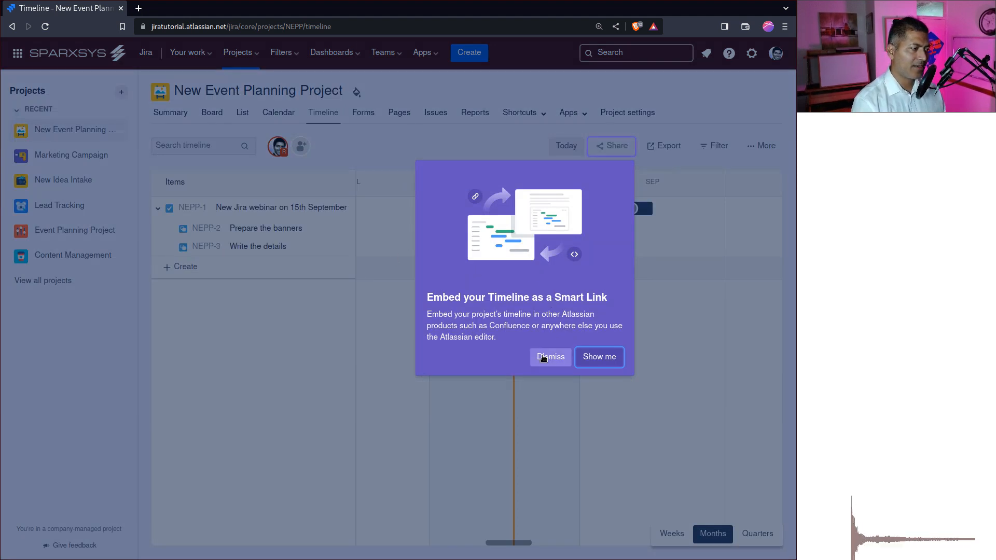
{"action": "left_click", "coordinate": [549, 356]}
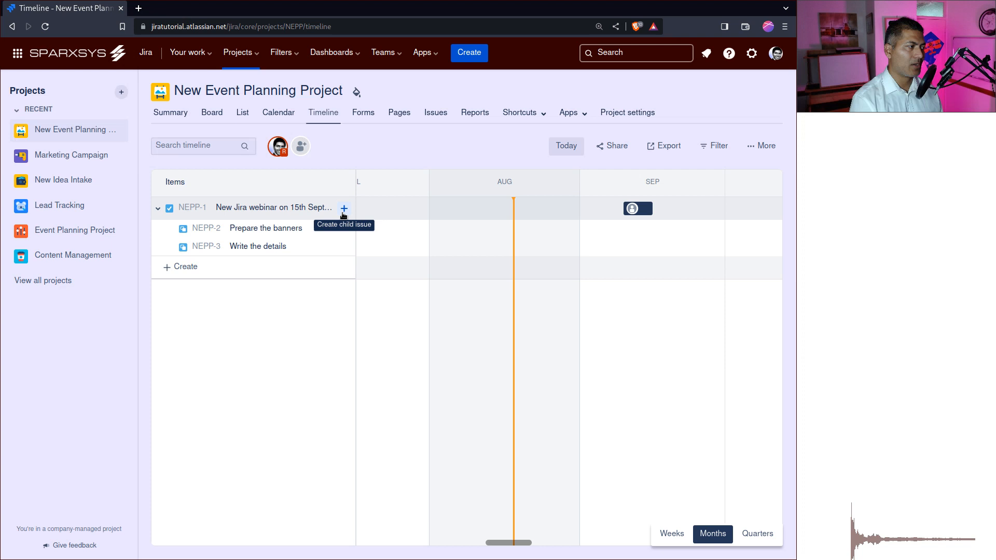
{"action": "left_click", "coordinate": [344, 208]}
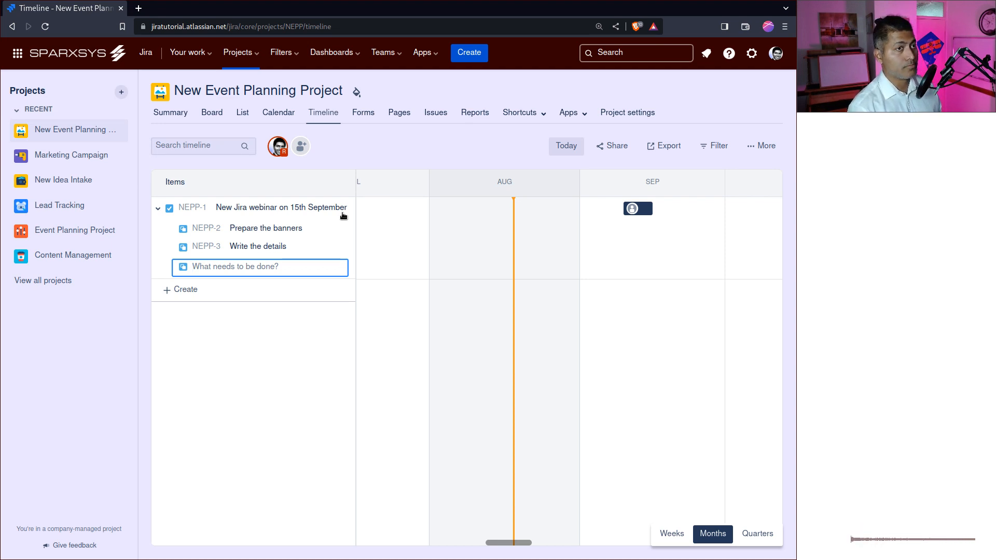
{"action": "type", "text": "Send"}
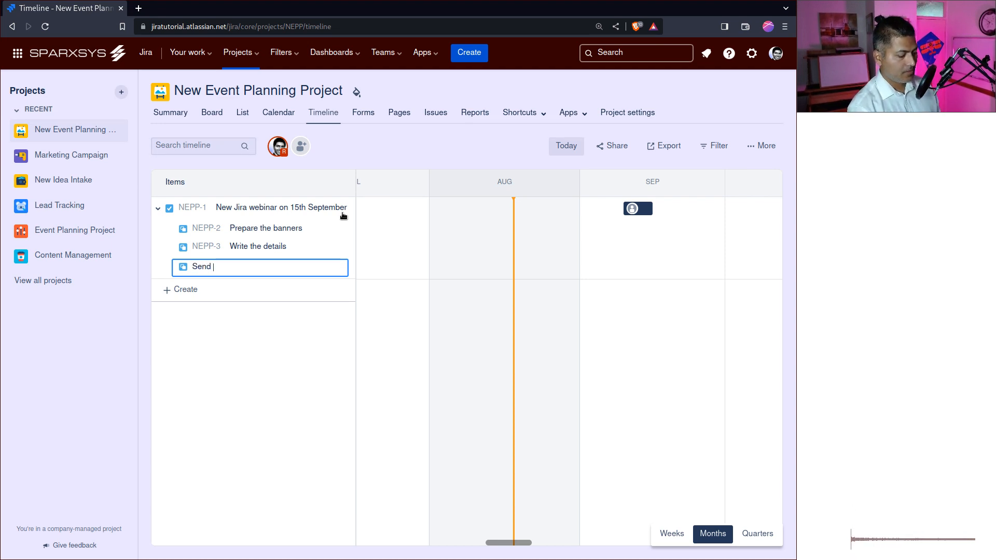
{"action": "type", "text": "marketing ema"}
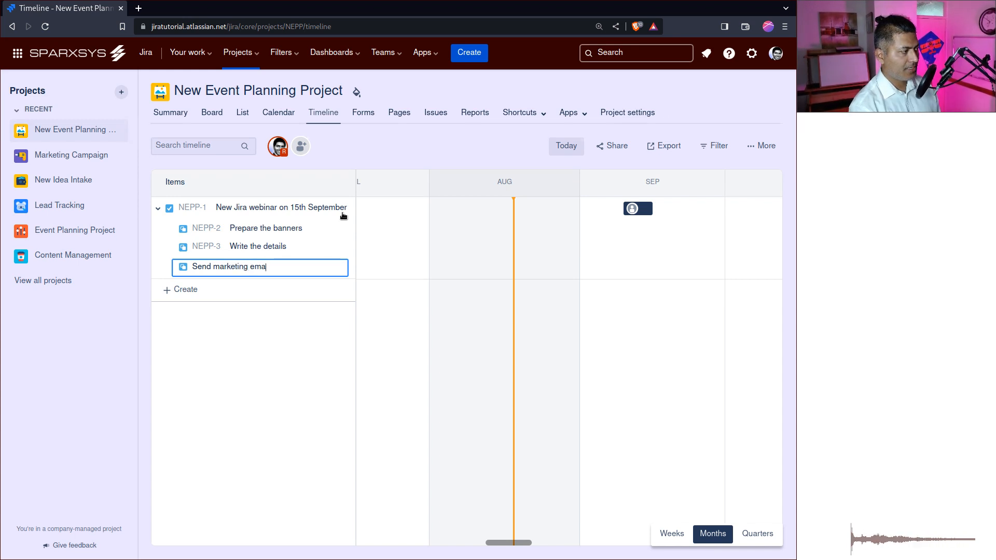
{"action": "key", "text": "Enter"}
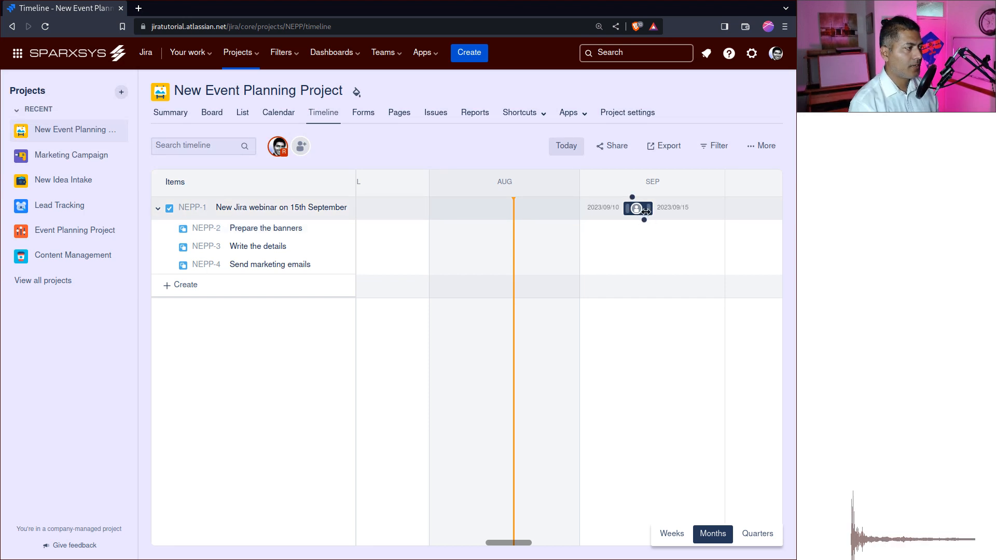
Drag September date bars for the child issues, Write the details spanning 13–16 September.
{"action": "left_click_drag", "start_coordinate": [650, 207], "coordinate": [705, 207]}
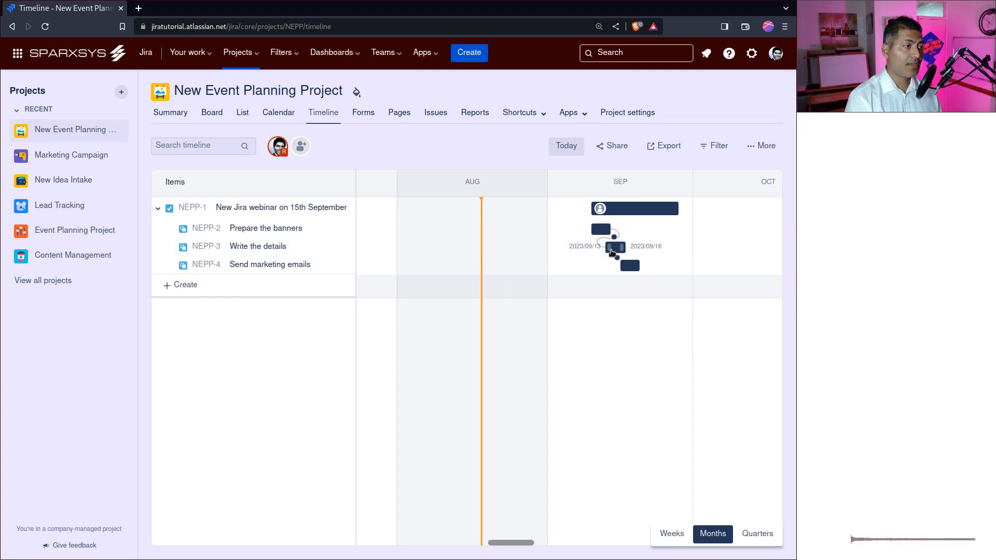
{"action": "left_click_drag", "start_coordinate": [601, 247], "coordinate": [616, 247]}
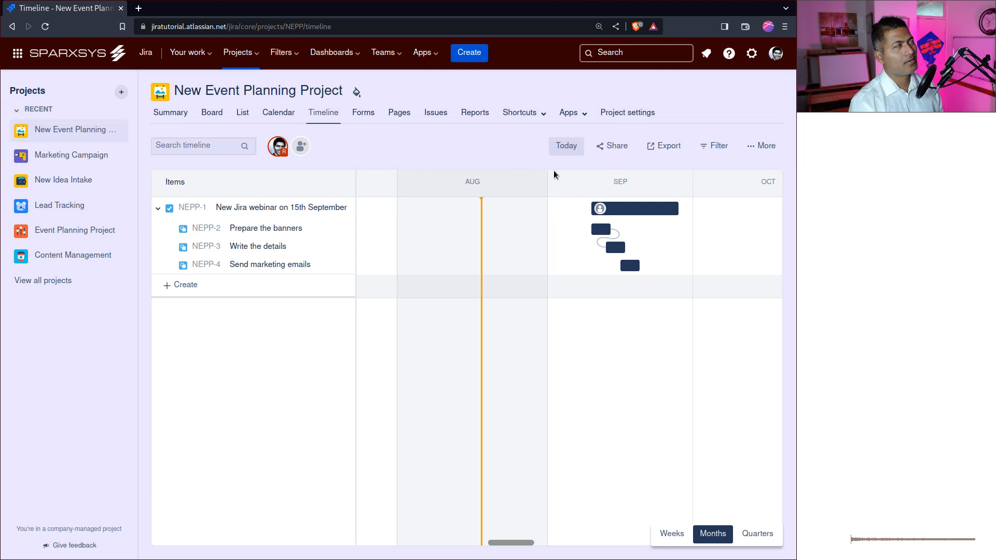
{"action": "mouse_move", "coordinate": [530, 143]}
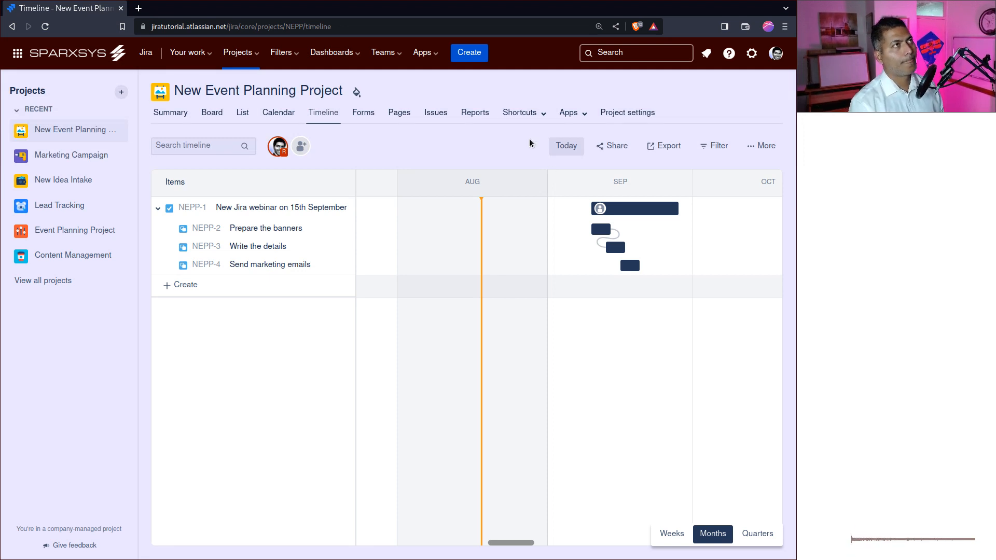
{"action": "mouse_move", "coordinate": [411, 91]}
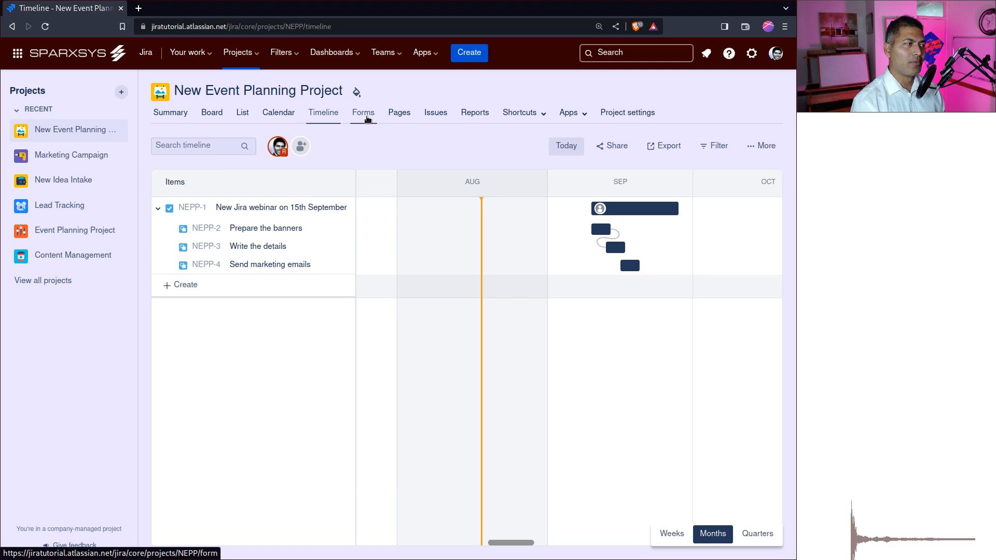
Review the project's Forms and Pages views, then return to the Summary.
{"action": "left_click", "coordinate": [362, 113]}
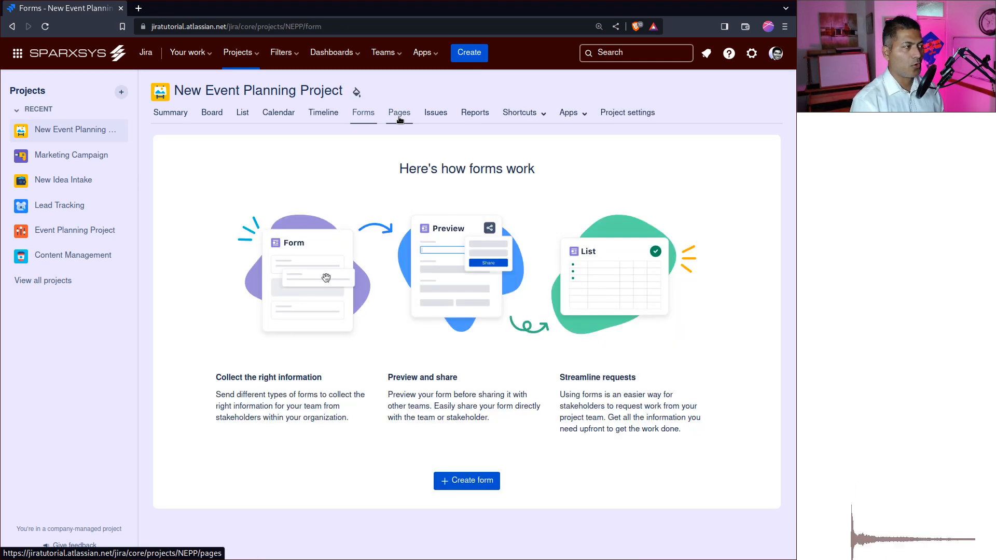
{"action": "left_click", "coordinate": [399, 112]}
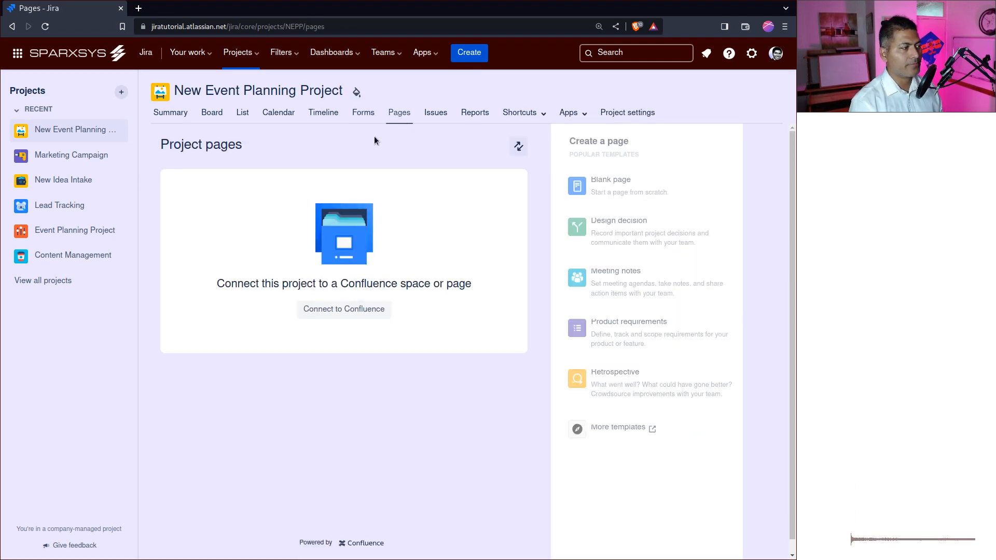
{"action": "left_click", "coordinate": [169, 112]}
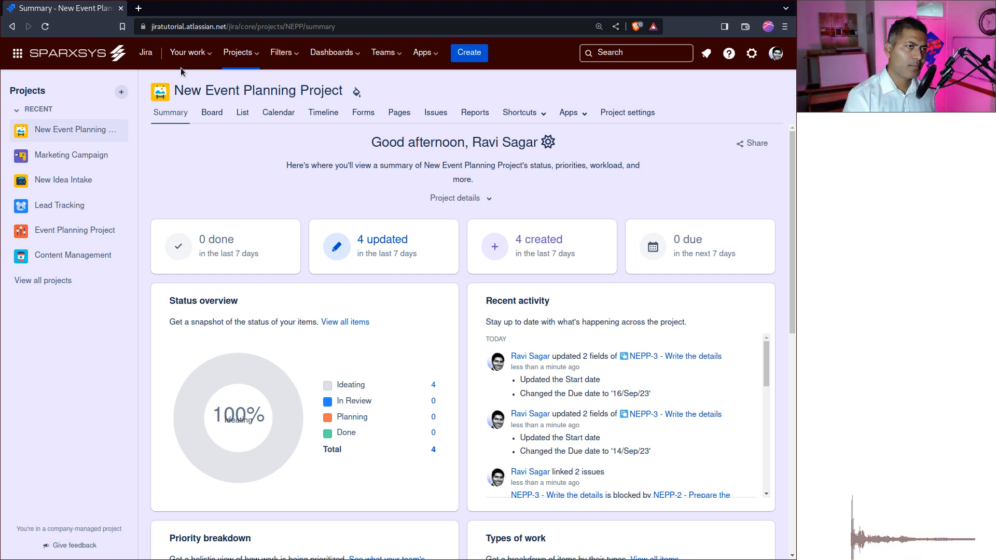
{"action": "mouse_move", "coordinate": [126, 333]}
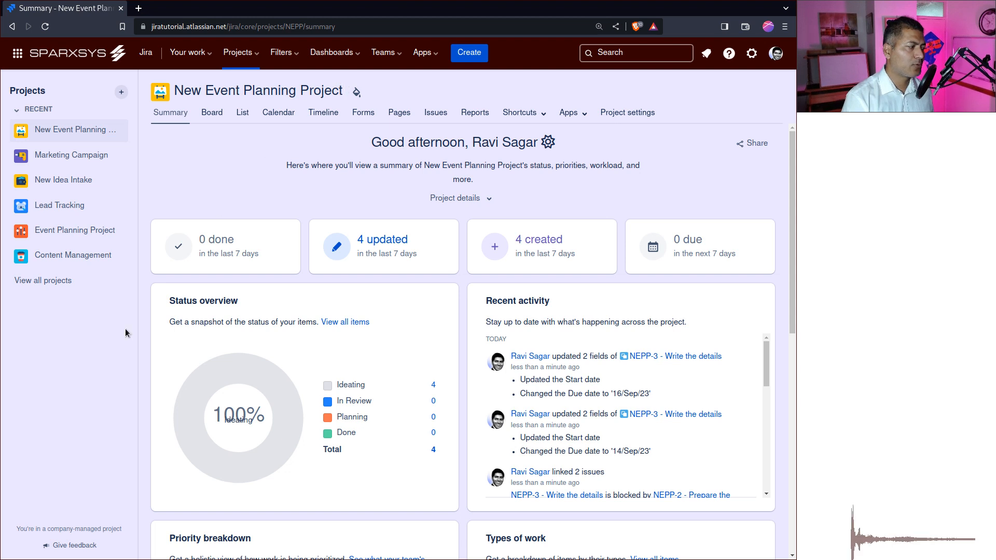
{"action": "mouse_move", "coordinate": [585, 131]}
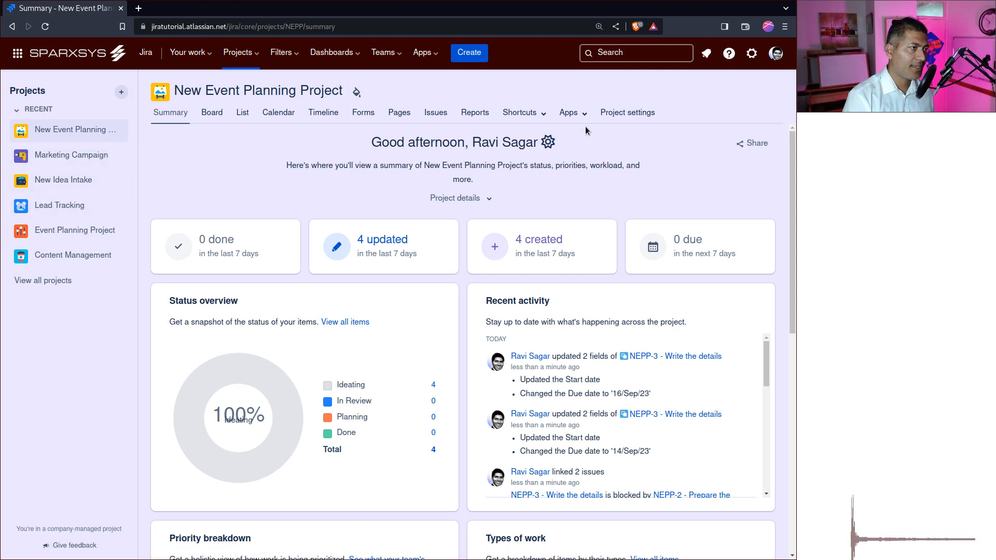
Go to Project settings and show the Workflows page with the NEPP: Event planning scheme.
{"action": "left_click", "coordinate": [627, 113]}
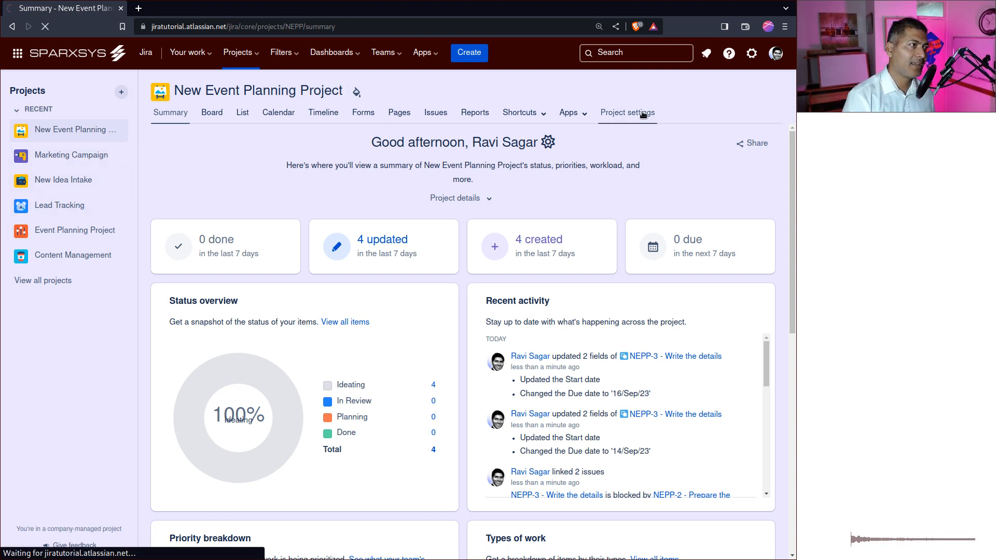
{"action": "left_click", "coordinate": [627, 113]}
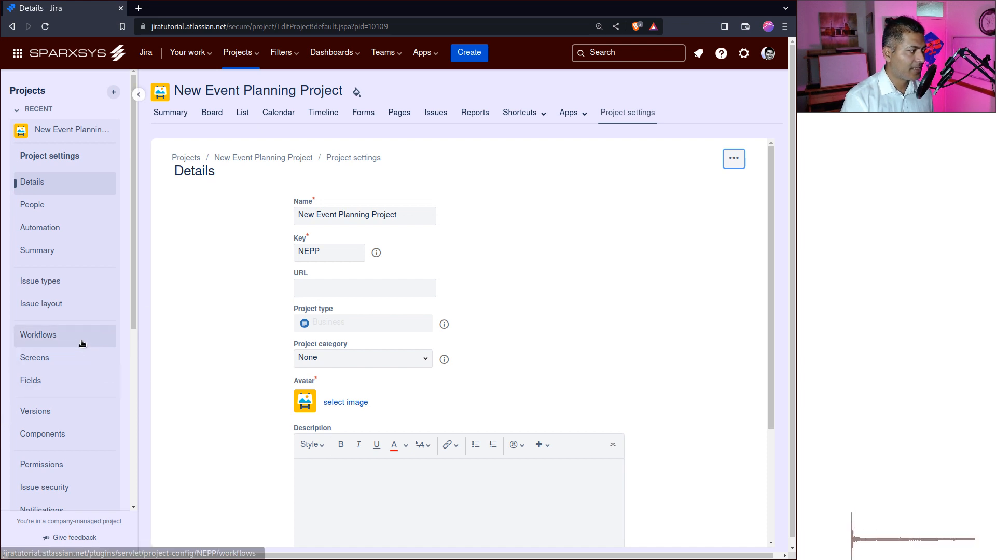
{"action": "left_click", "coordinate": [38, 335]}
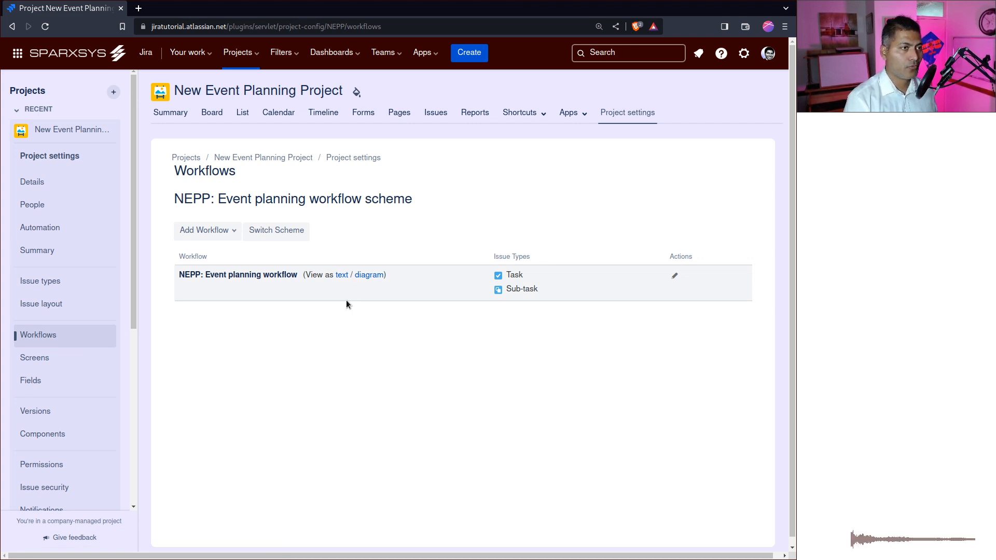
{"action": "mouse_move", "coordinate": [663, 293]}
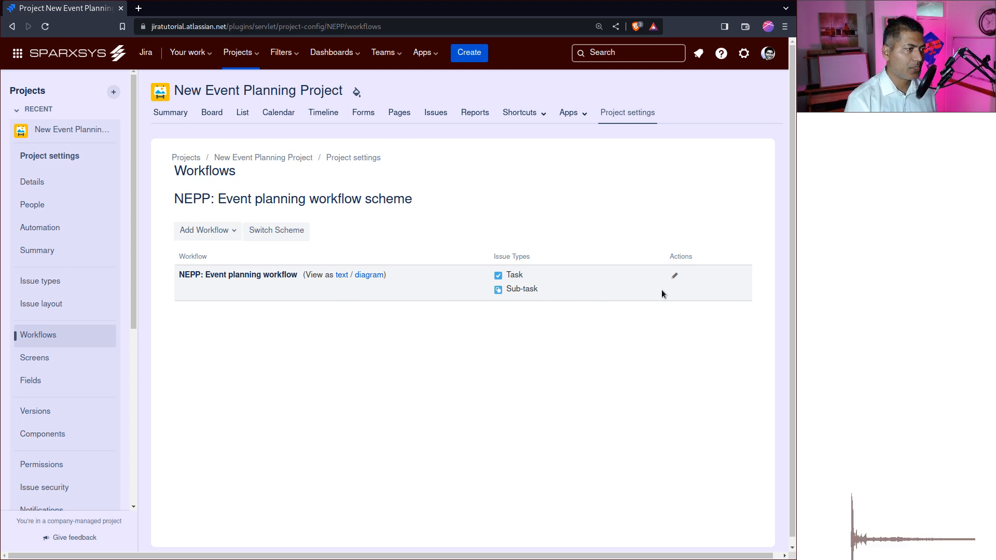
{"action": "mouse_move", "coordinate": [666, 284]}
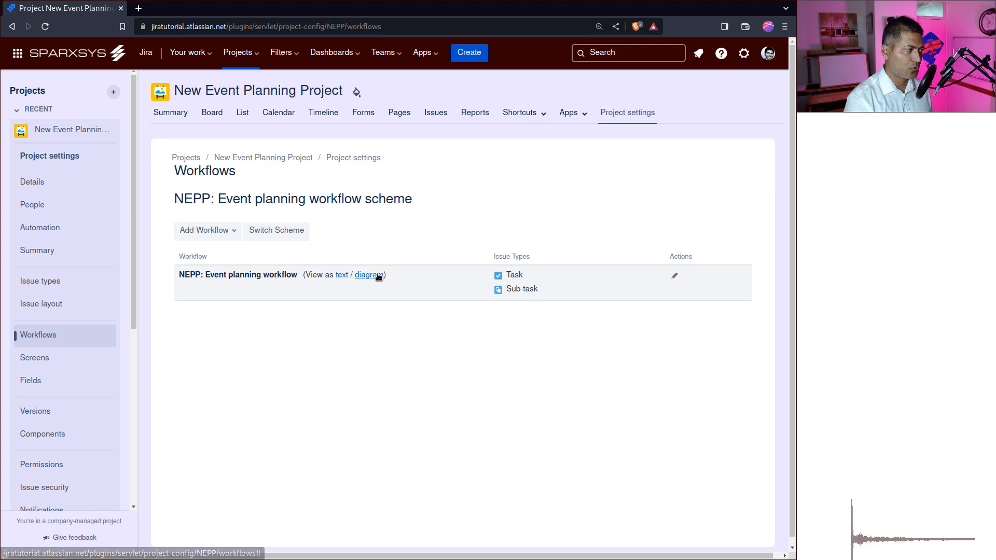
{"action": "left_click", "coordinate": [368, 275]}
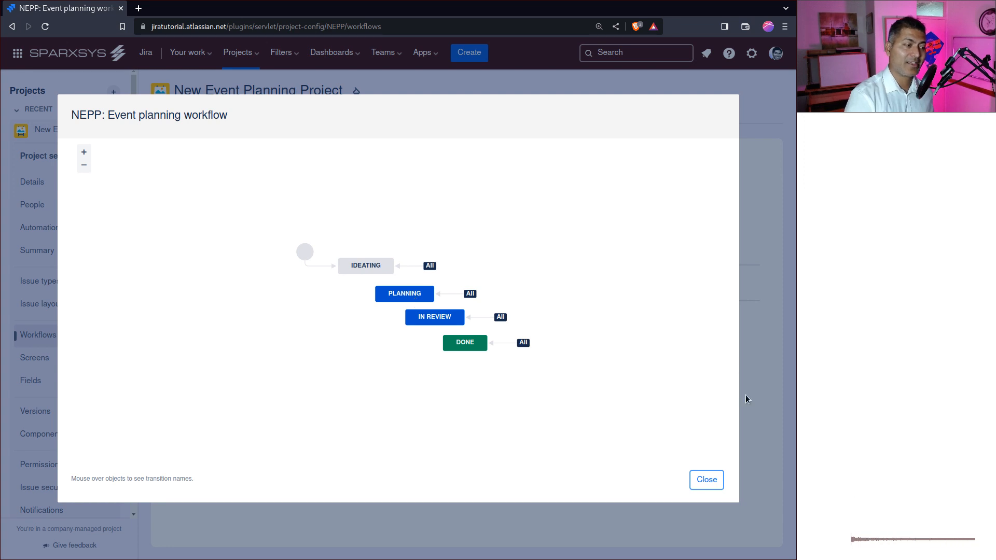
{"action": "left_click", "coordinate": [705, 480]}
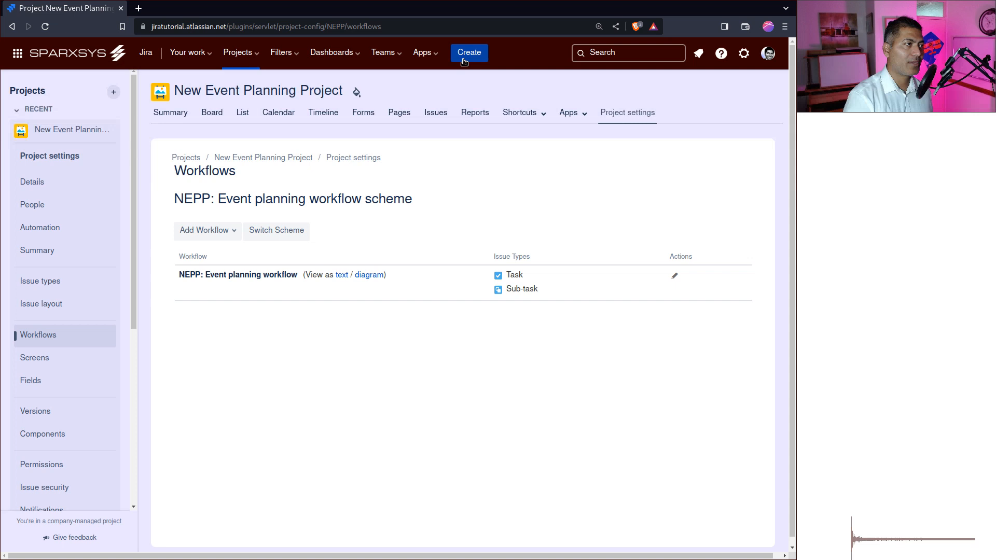
Start a new issue and fill its Budget field with 1200.
{"action": "left_click", "coordinate": [469, 53]}
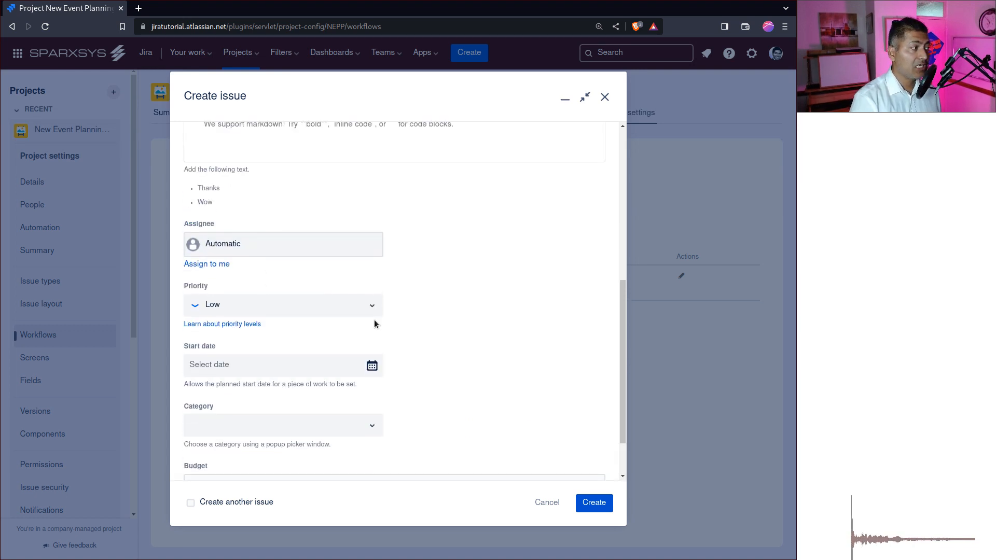
{"action": "scroll", "scroll_direction": "down", "scroll_amount": 3}
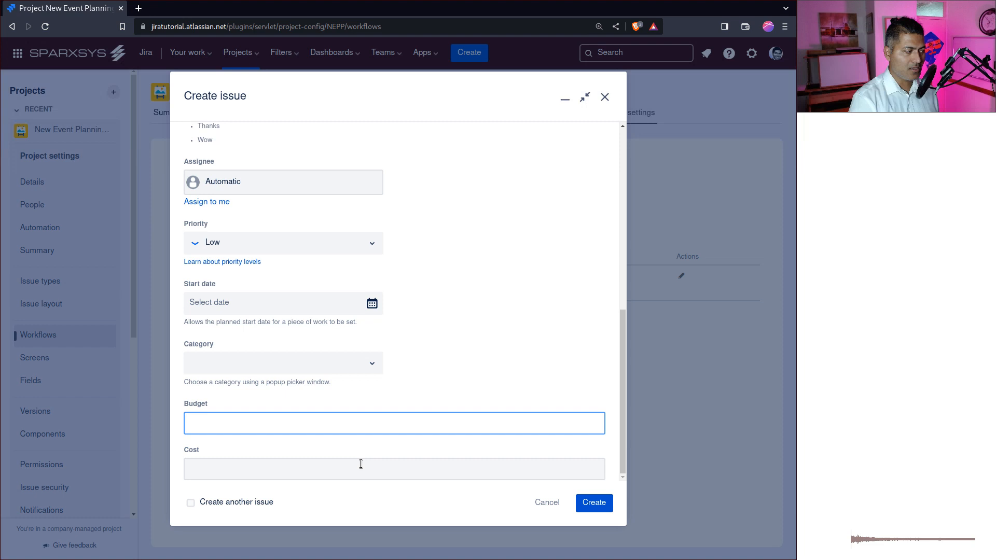
{"action": "left_click", "coordinate": [393, 423]}
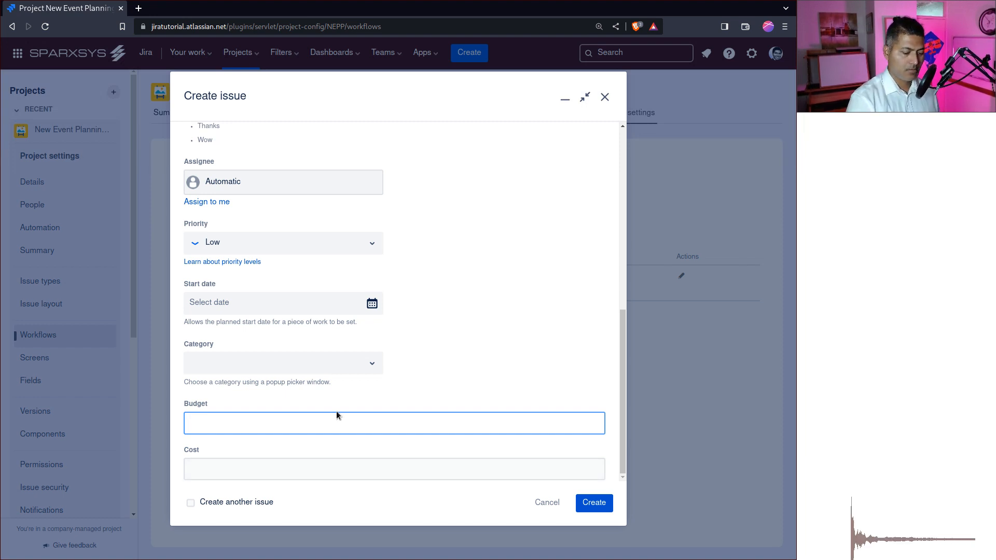
{"action": "type", "text": "1200"}
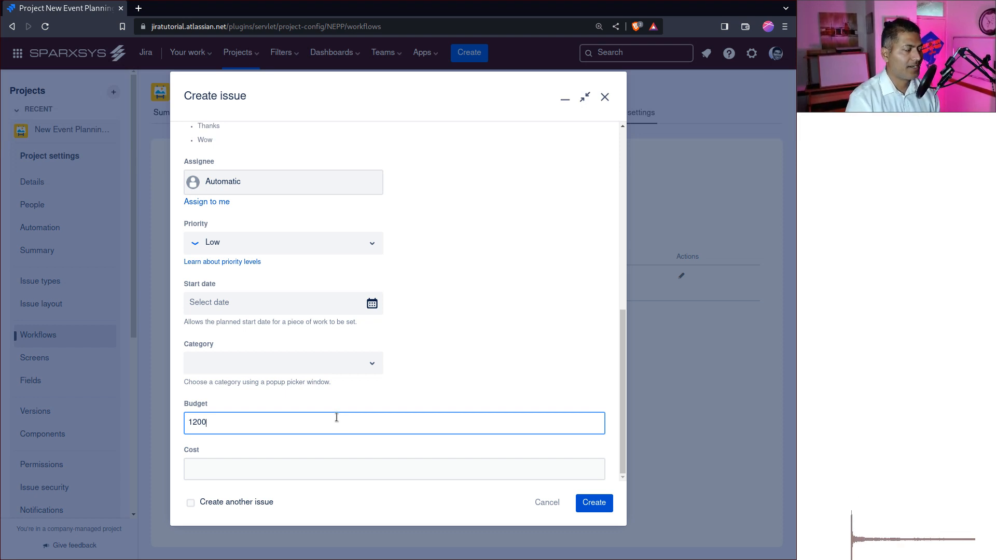
{"action": "left_click", "coordinate": [394, 470]}
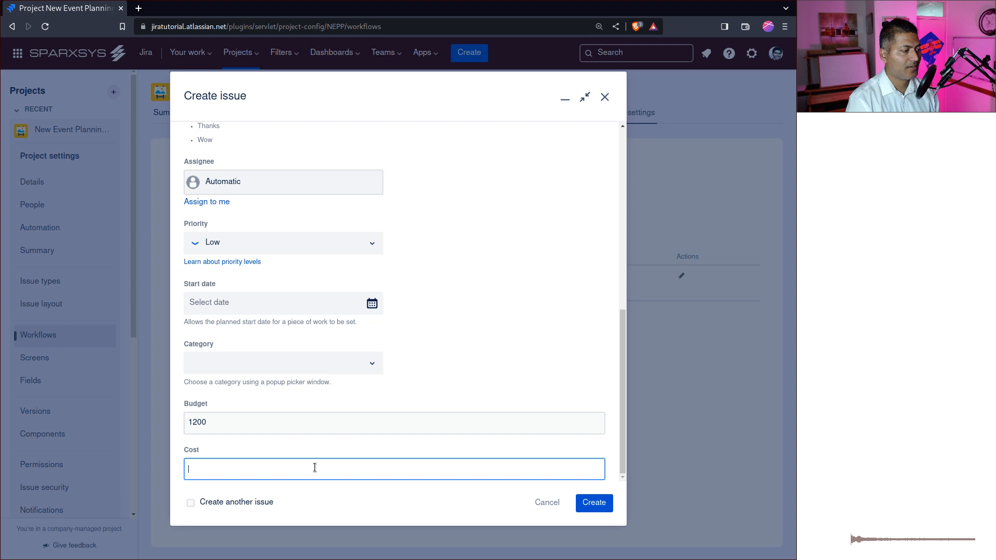
Attempt to submit the issue, then cancel the draft instead.
{"action": "left_click", "coordinate": [593, 502]}
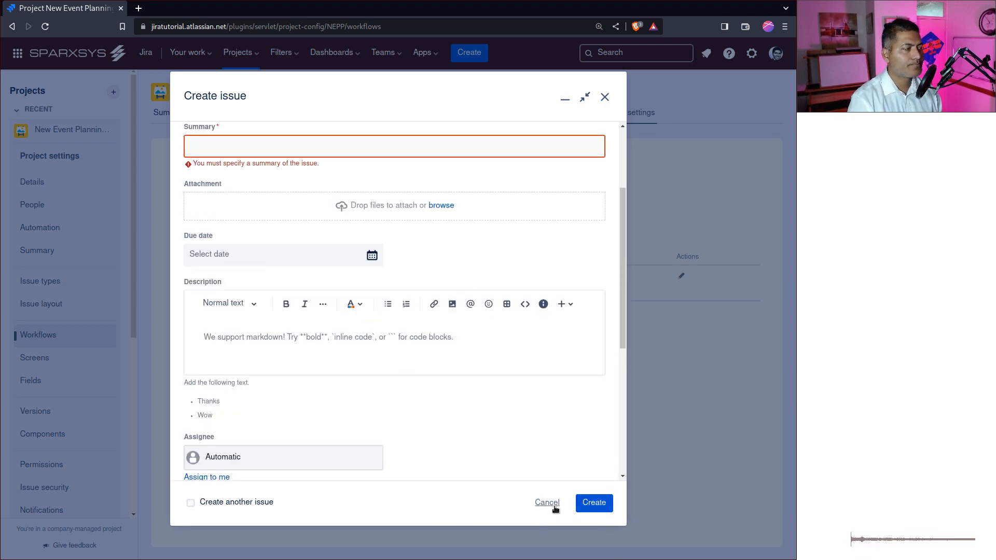
{"action": "left_click", "coordinate": [546, 503]}
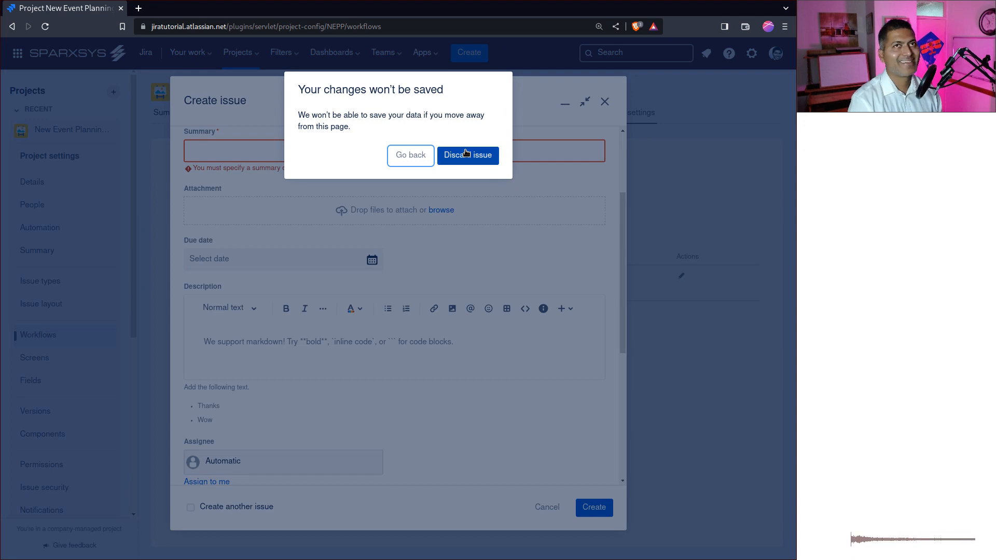
Confirm discarding the unsaved issue draft.
{"action": "left_click", "coordinate": [467, 155]}
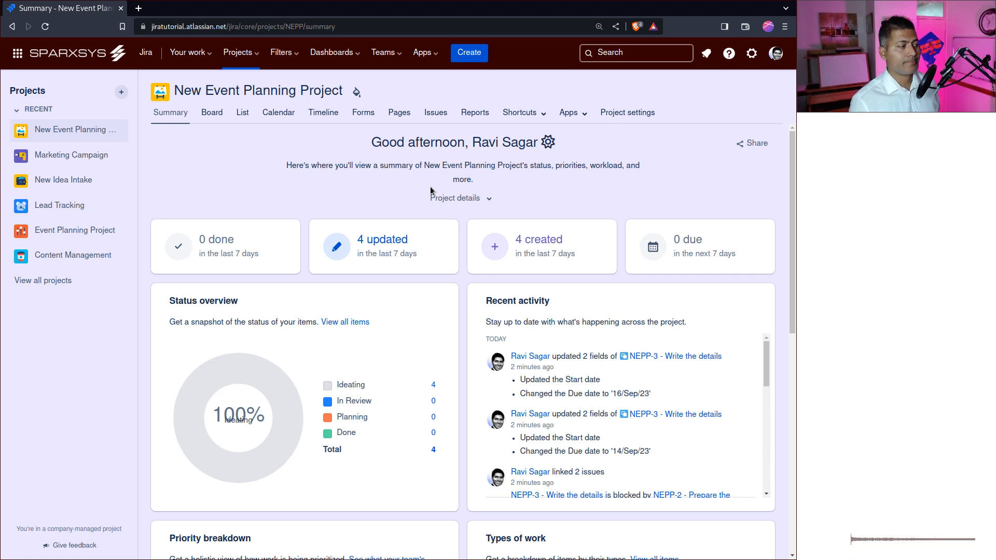
{"action": "mouse_move", "coordinate": [132, 198]}
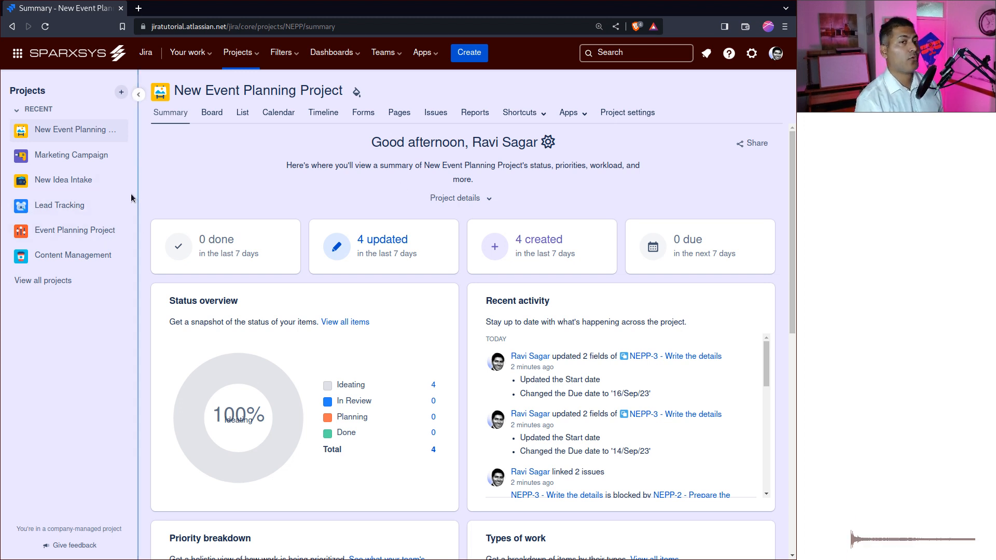
{"action": "mouse_move", "coordinate": [134, 188]}
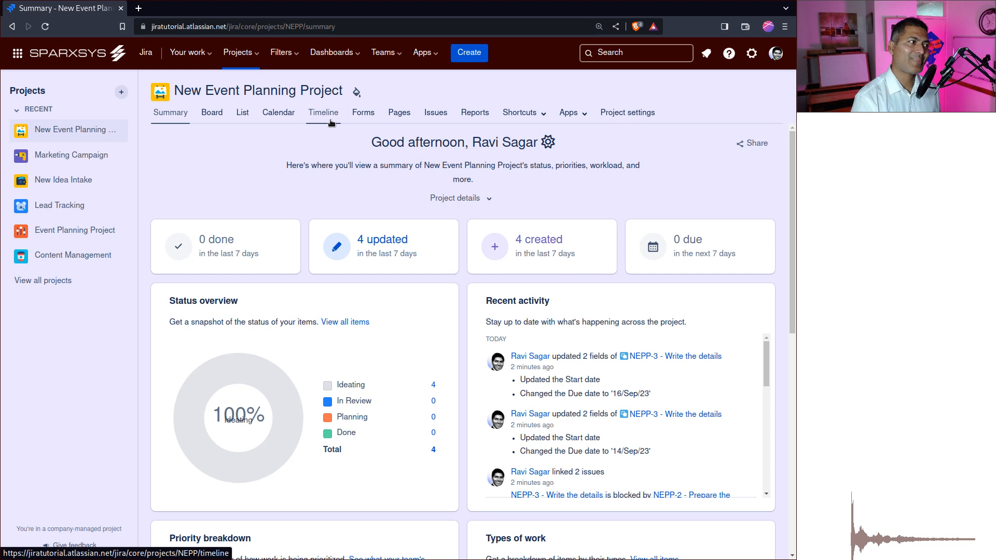
{"action": "mouse_move", "coordinate": [462, 162]}
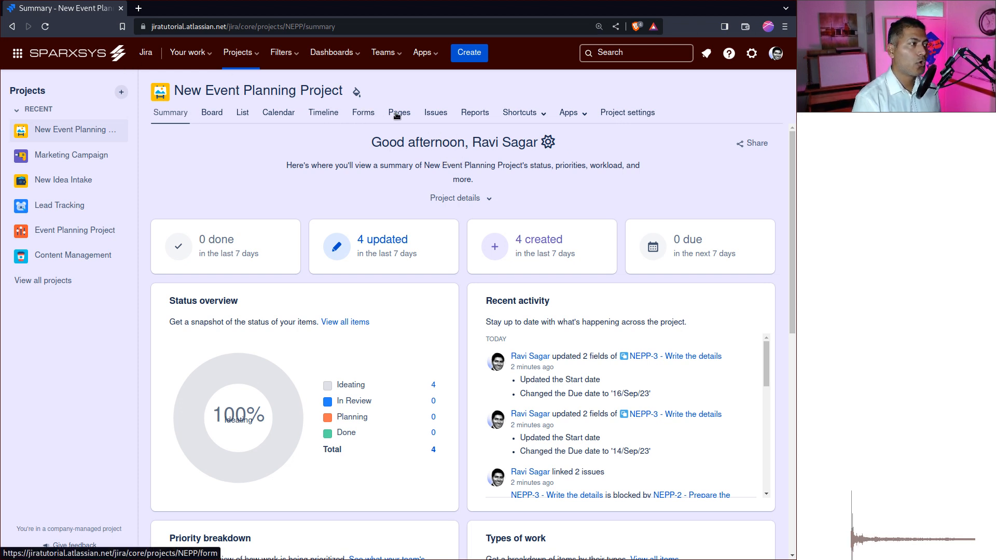
{"action": "left_click", "coordinate": [399, 112]}
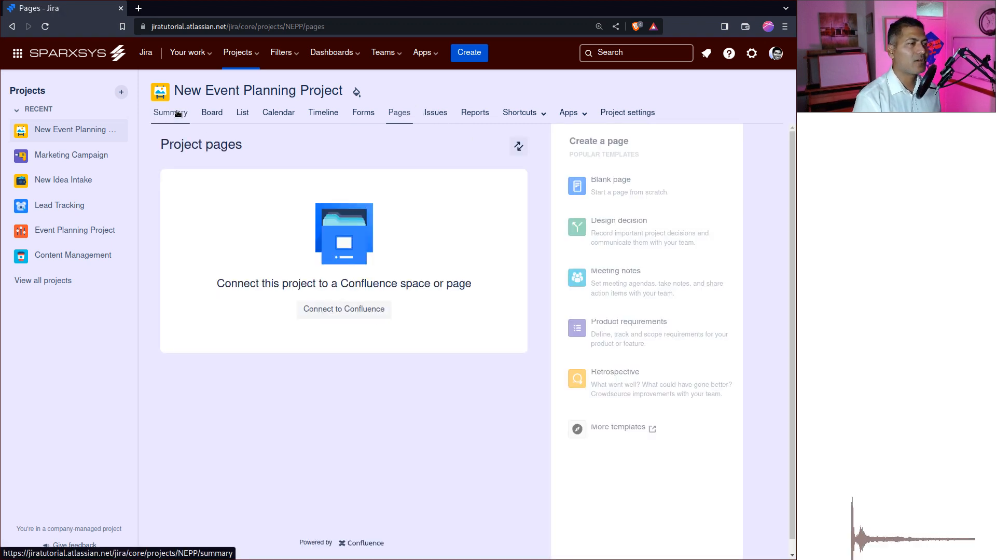
{"action": "left_click", "coordinate": [170, 113]}
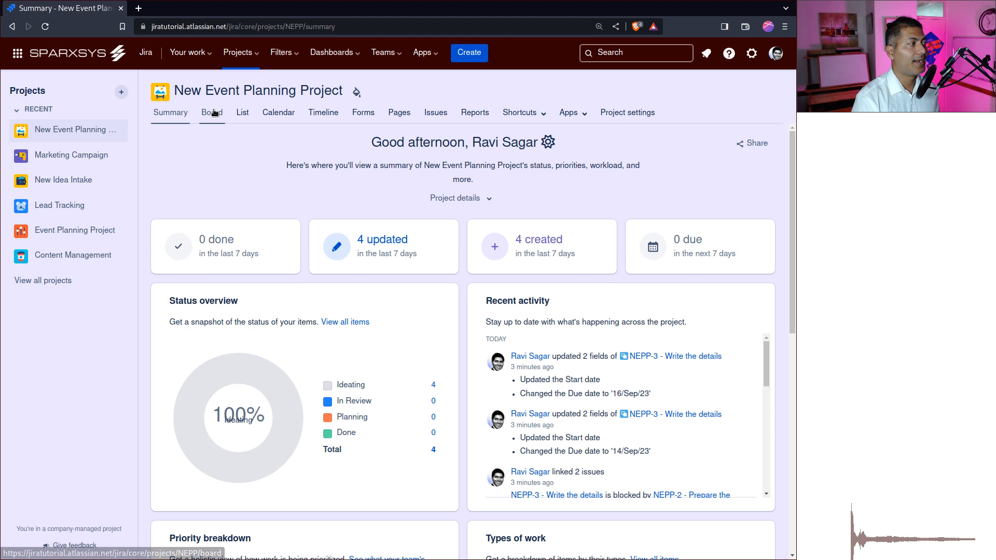
Show the project board with NEPP-1 under Planning at 0/3 subtasks.
{"action": "left_click", "coordinate": [211, 113]}
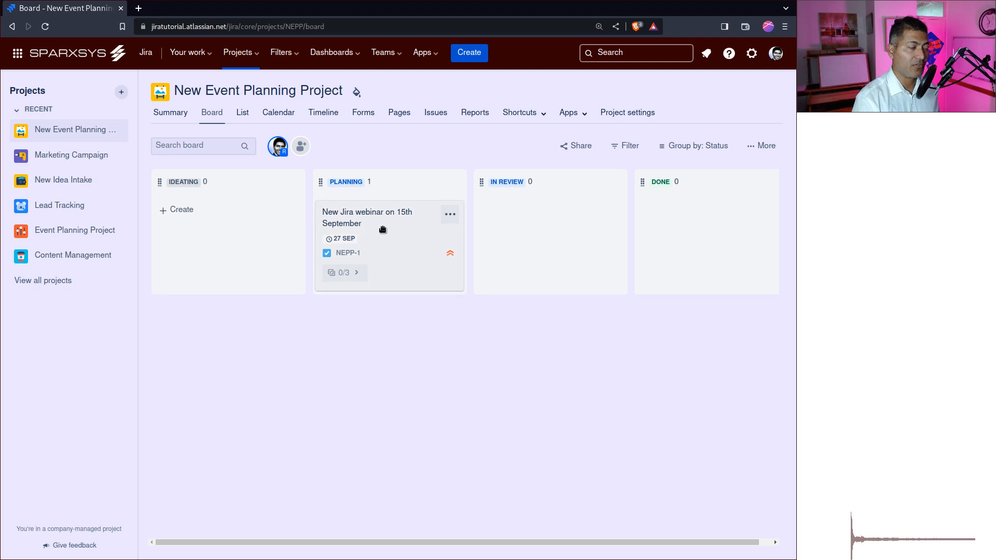
{"action": "mouse_move", "coordinate": [354, 275]}
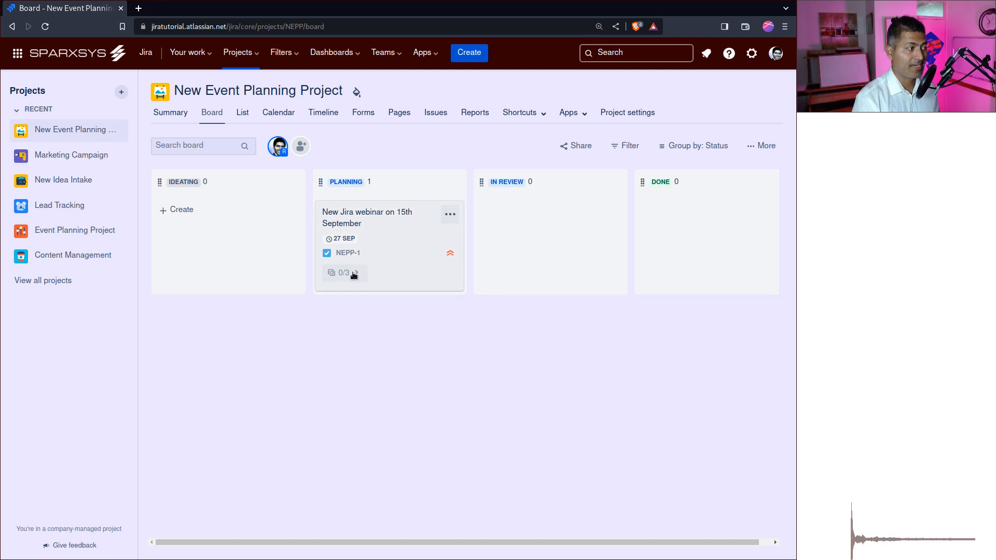
{"action": "mouse_move", "coordinate": [343, 273]}
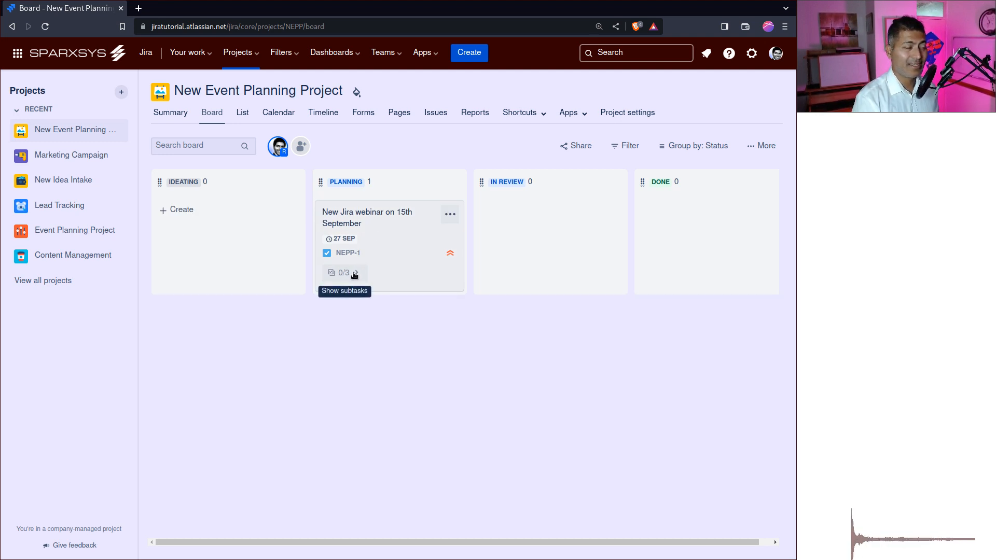